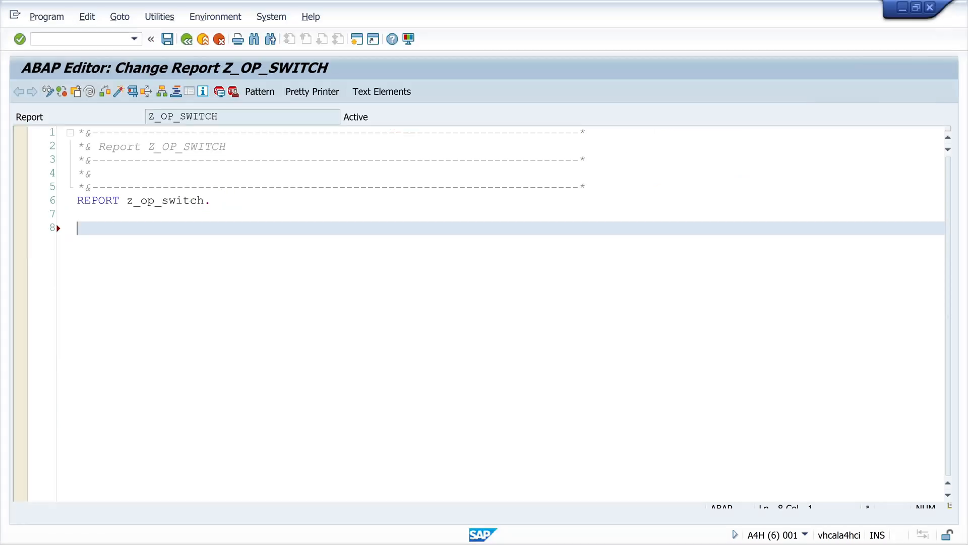
Add the comment line "replace CASE Statements" below the REPORT statement.
{"action": "type", "text": "\"replace CASE"}
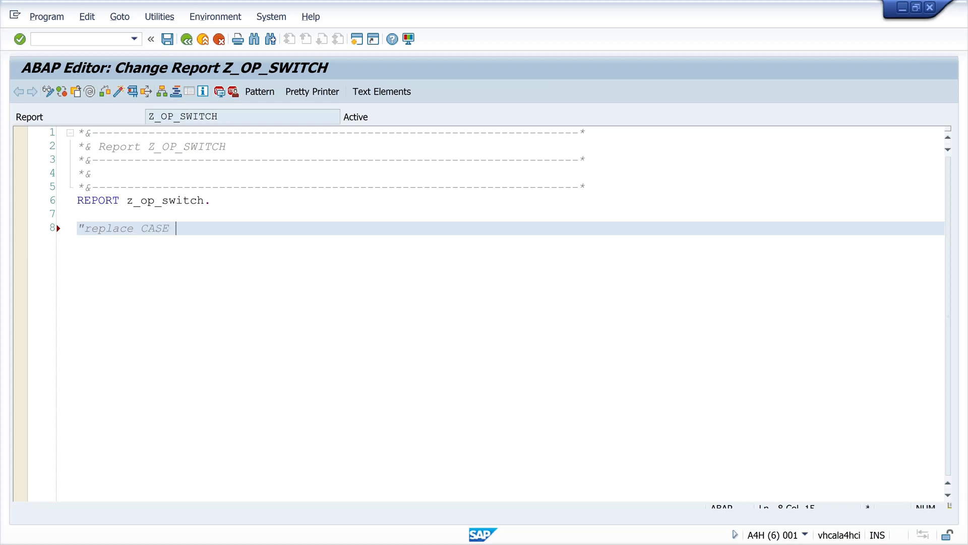
{"action": "type", "text": "Statme"}
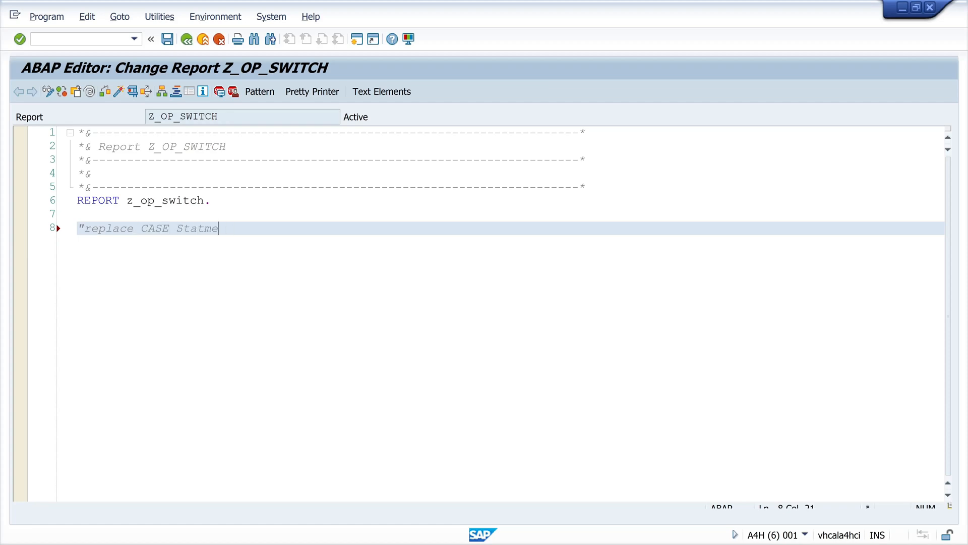
{"action": "key", "text": "BackSpace"}
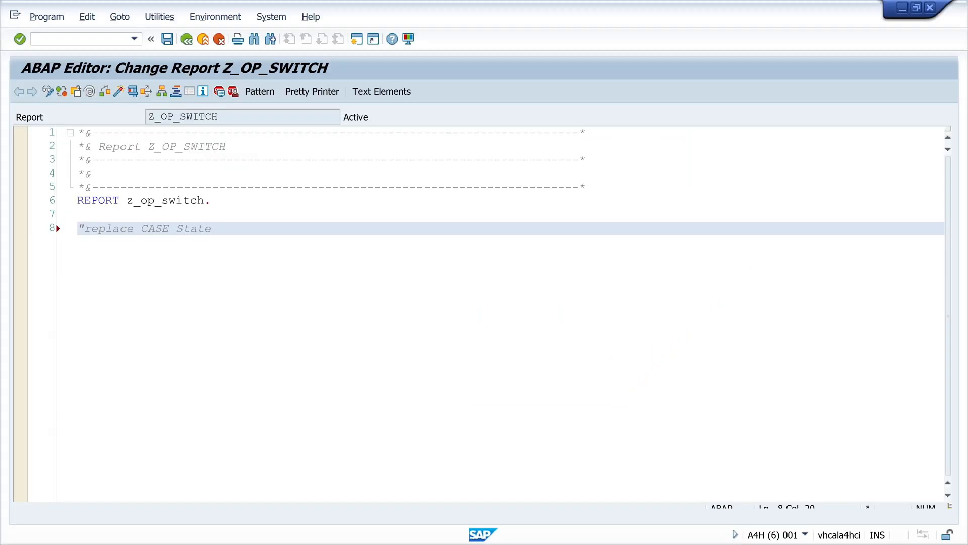
Declare lv_indicator TYPE scal-indicator and lv_day TYPE string in a DATA statement.
{"action": "type", "text": "data: lv_indicato"}
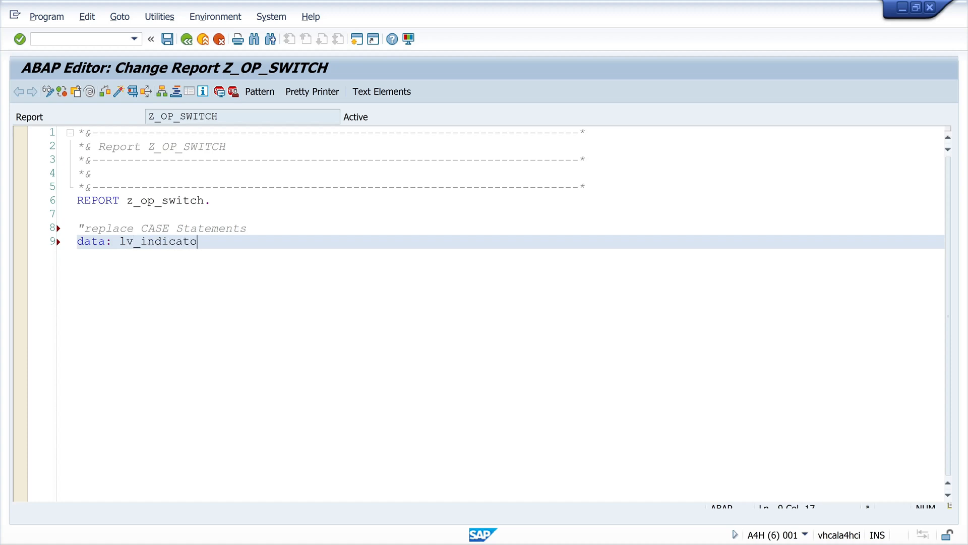
{"action": "type", "text": "r type"}
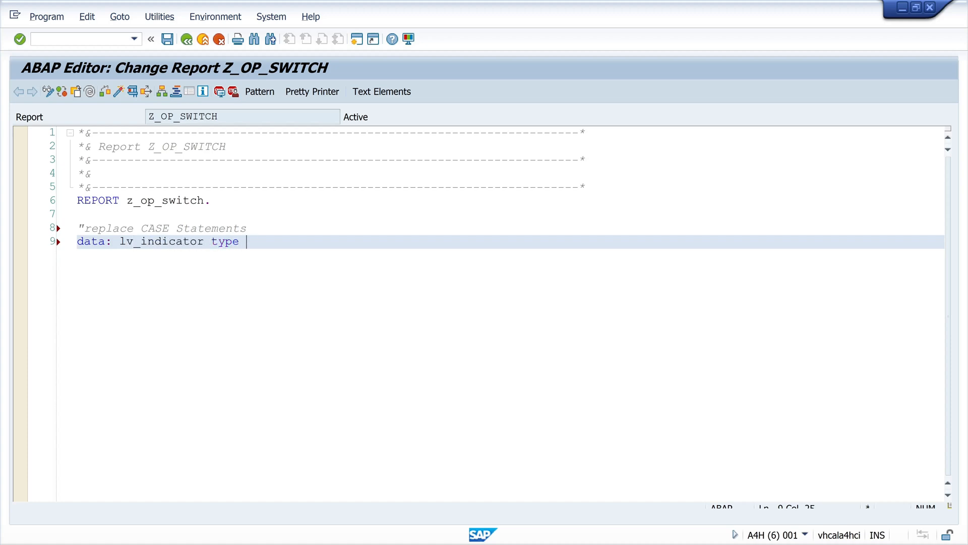
{"action": "type", "text": "scal-indica"}
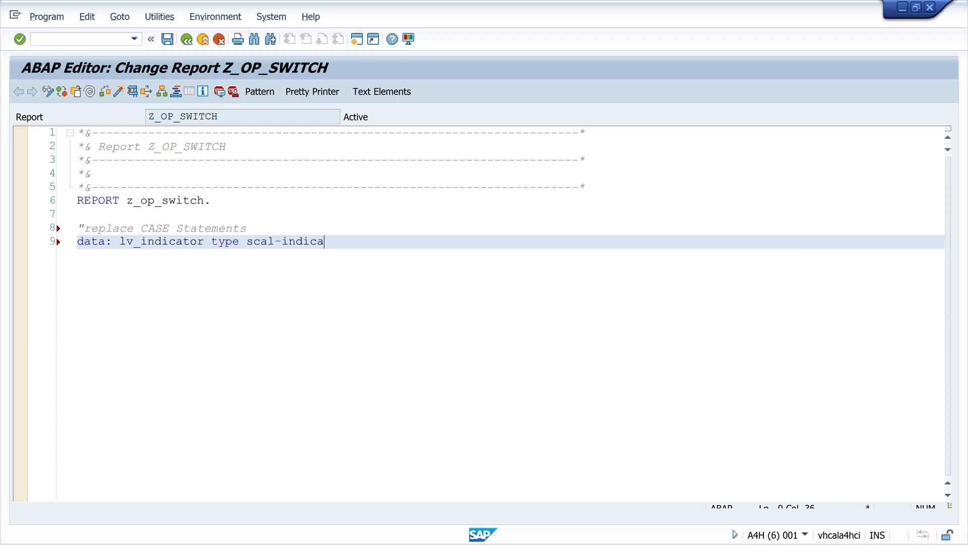
{"action": "type", "text": "tor,"}
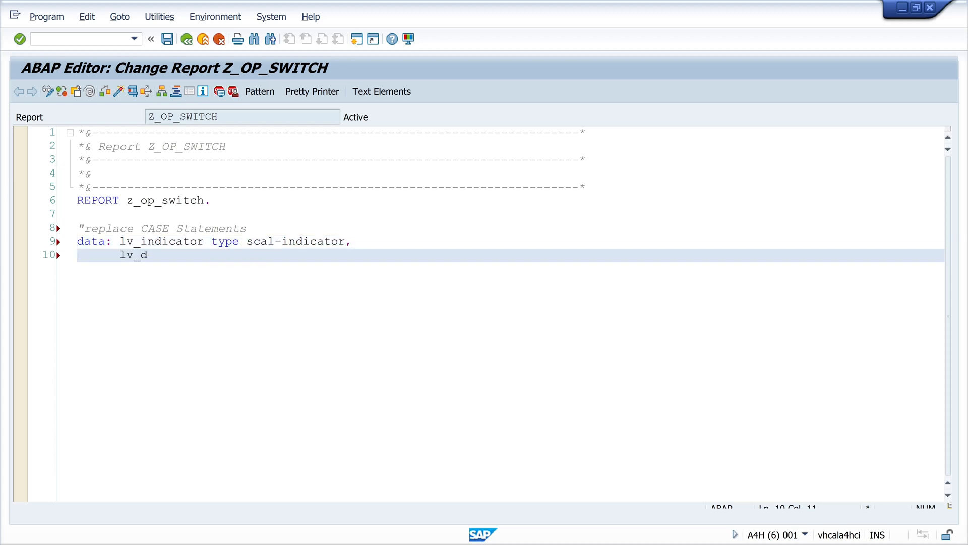
{"action": "type", "text": "ay"}
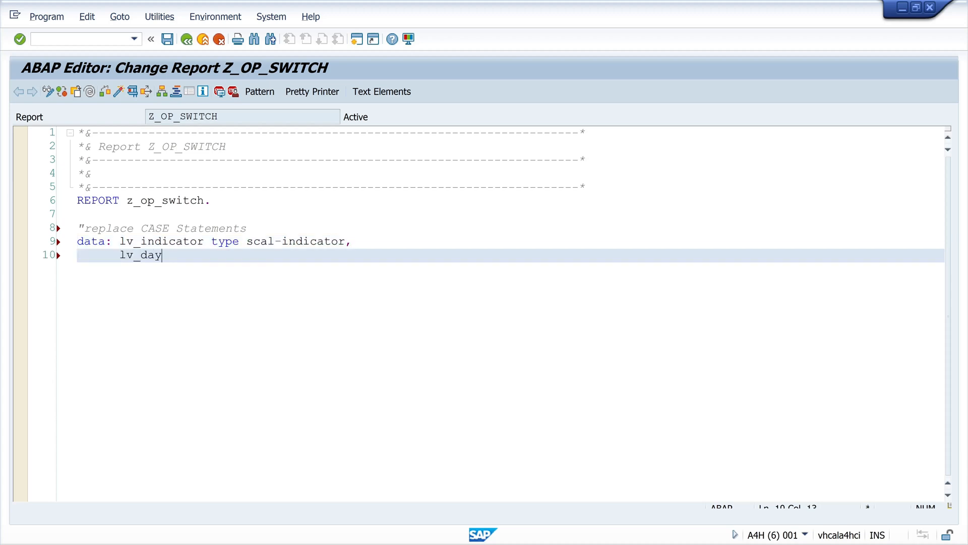
{"action": "type", "text": "type c"}
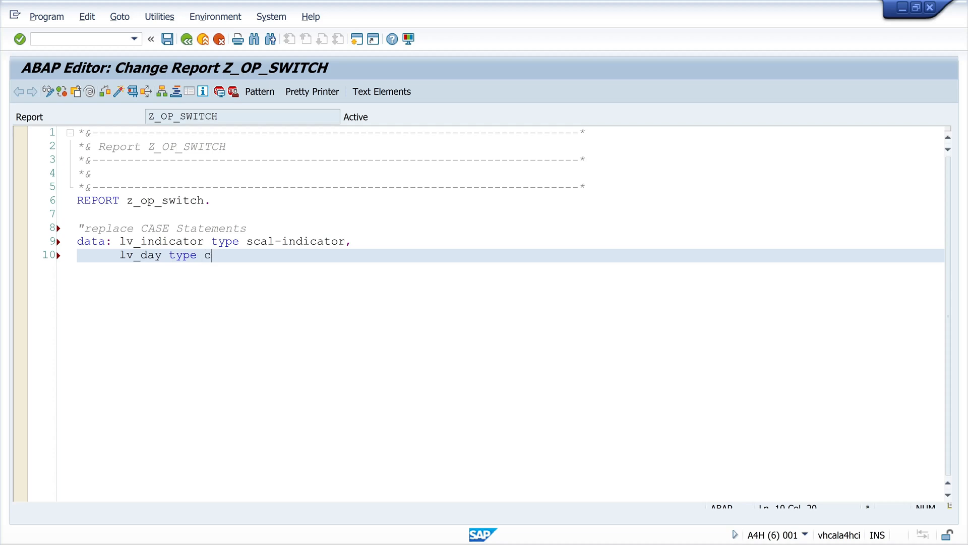
{"action": "type", "text": "tring."}
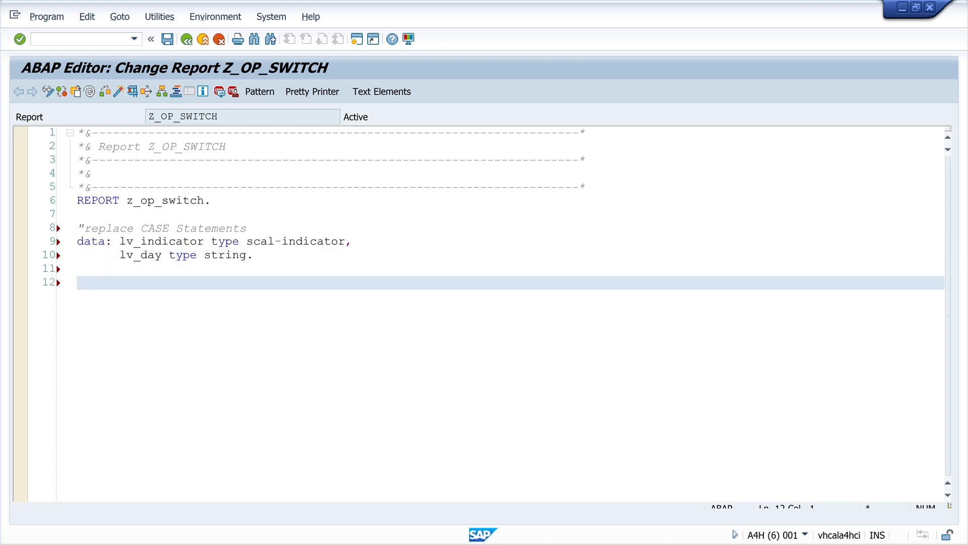
Insert the CALL FUNCTION 'DATE_COMPUTE_DAY' template via the Pattern dialog.
{"action": "left_click", "coordinate": [259, 92]}
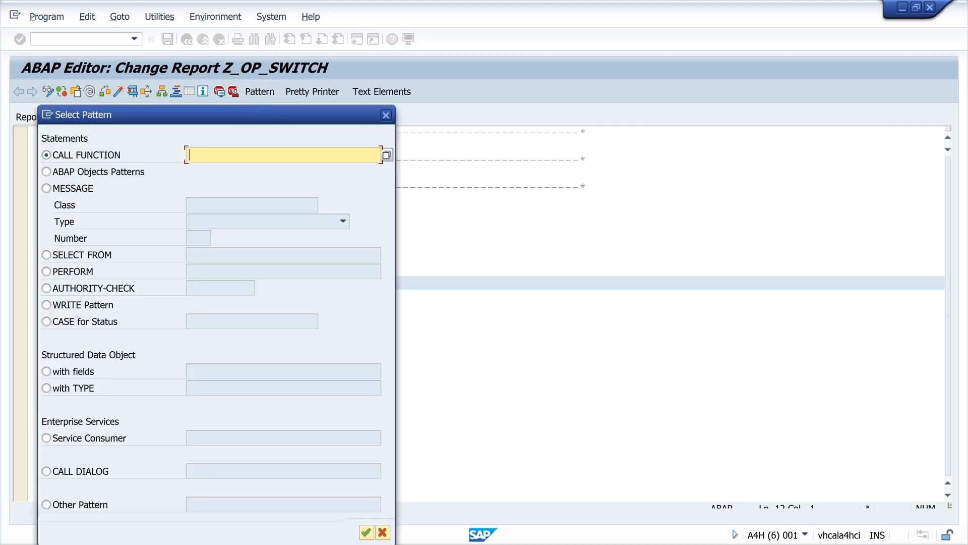
{"action": "type", "text": "date_compute_"}
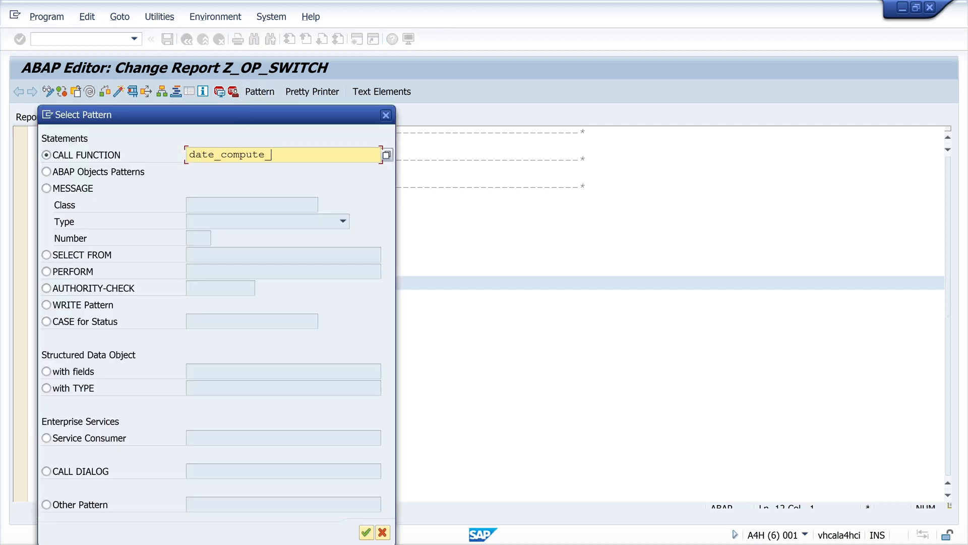
{"action": "left_click", "coordinate": [365, 533]}
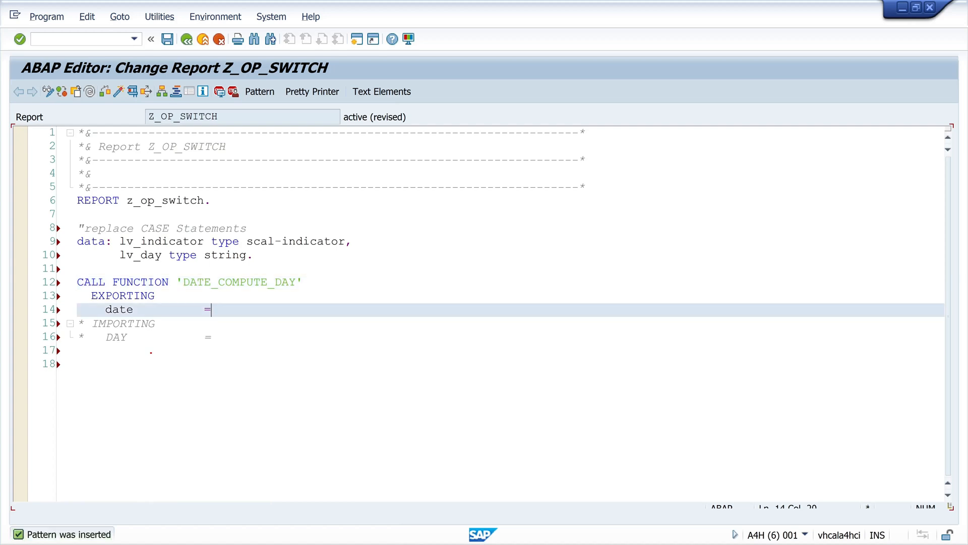
Fill the call with date = sy-datum and day = lv_indicator.
{"action": "type", "text": "sy-datum"}
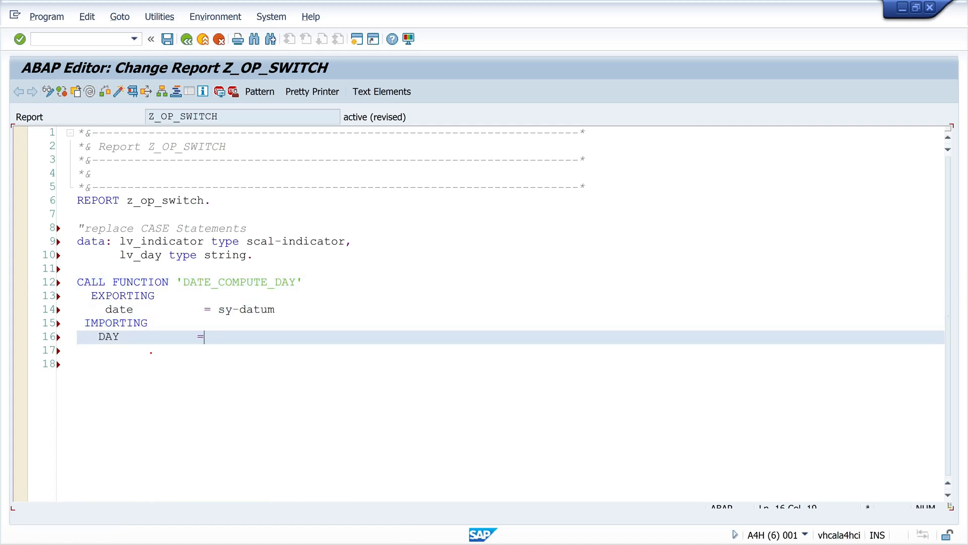
{"action": "type", "text": "lv_day"}
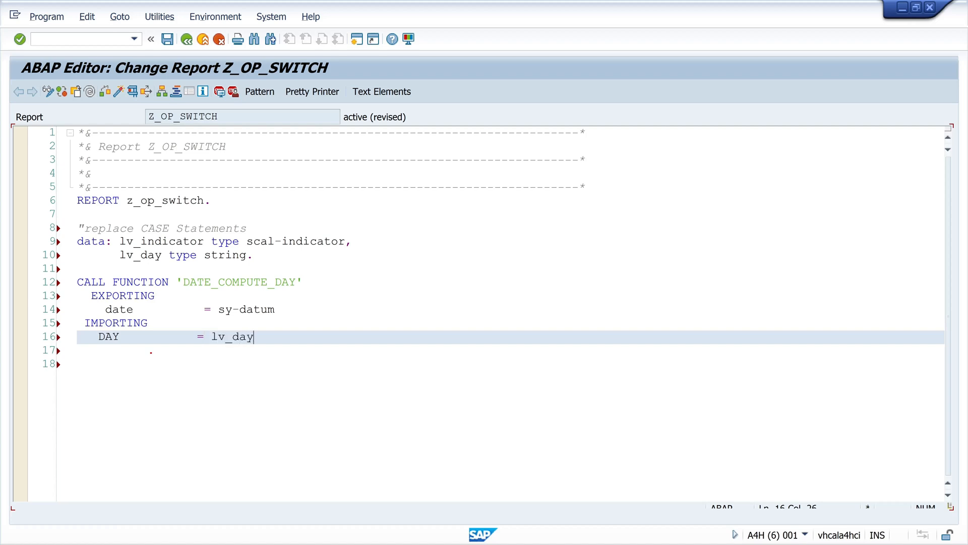
{"action": "type", "text": "lv_indicator"}
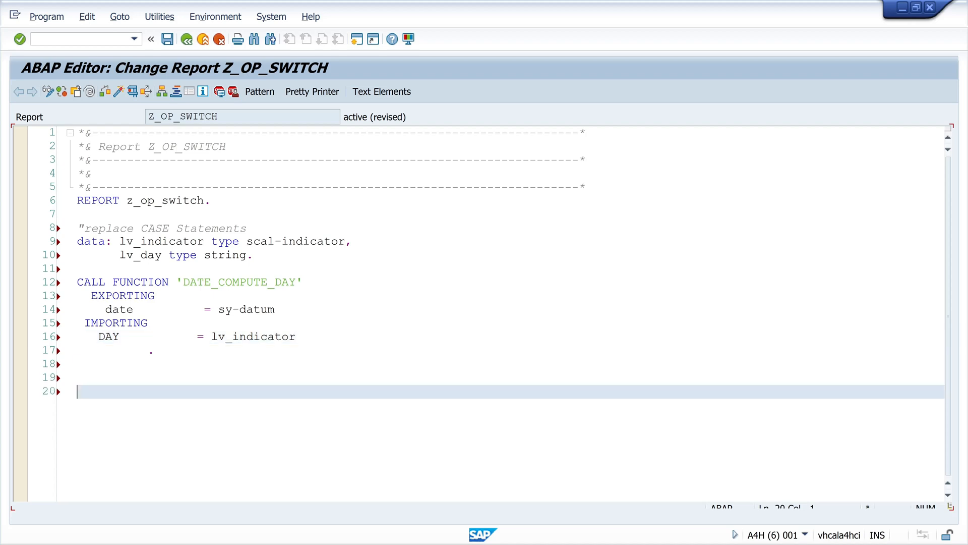
Start a CASE on lv_indicator with WHEN 1 assigning |Monday| to lv_day.
{"action": "left_click", "coordinate": [312, 92]}
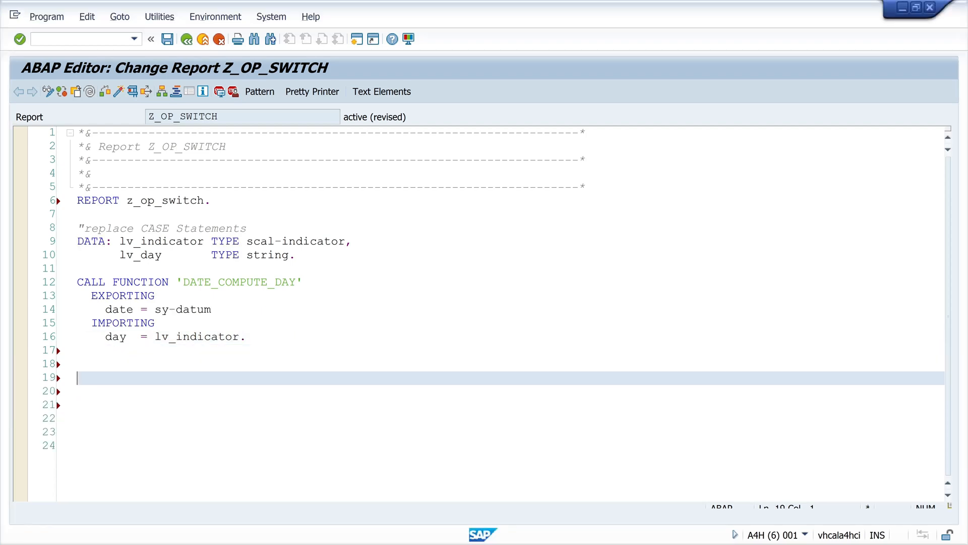
{"action": "type", "text": "case lv_"}
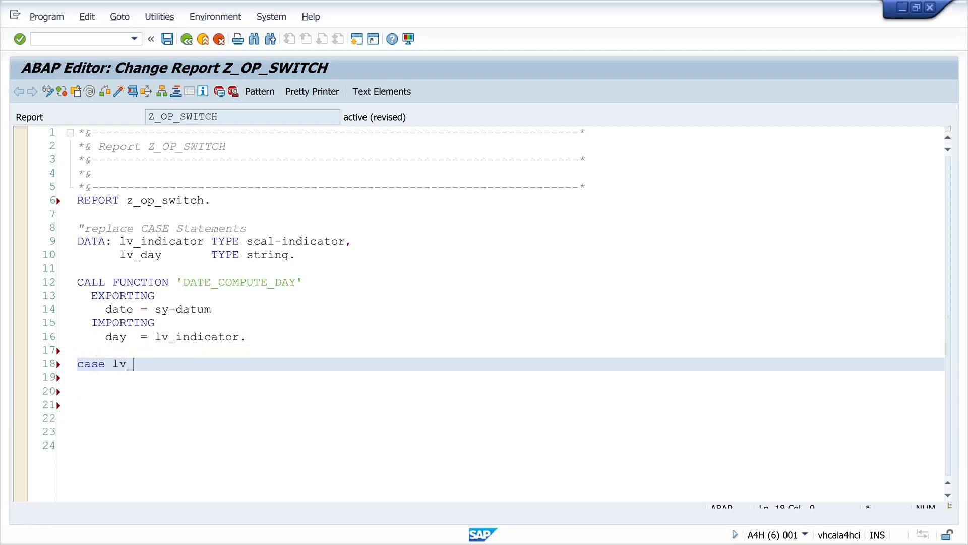
{"action": "type", "text": "indicator."}
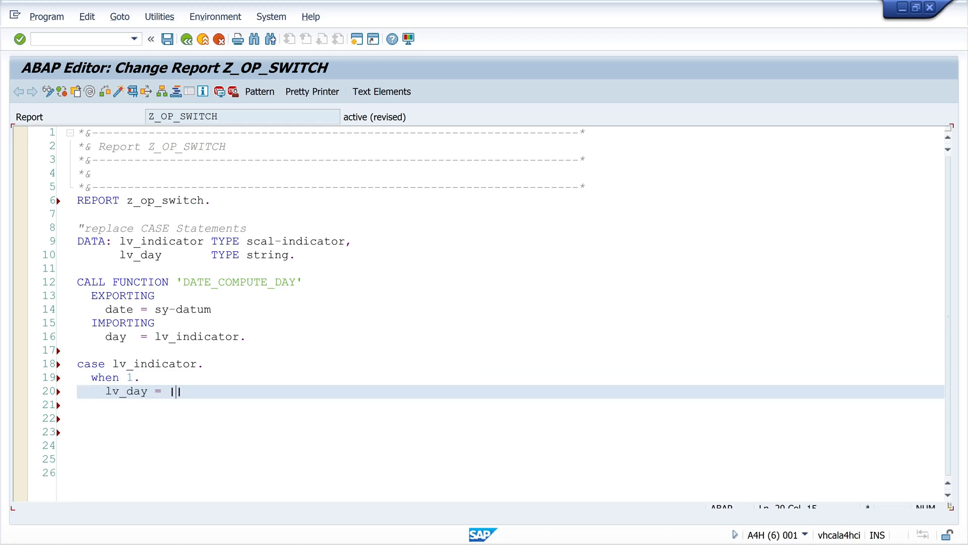
{"action": "type", "text": "Monday."}
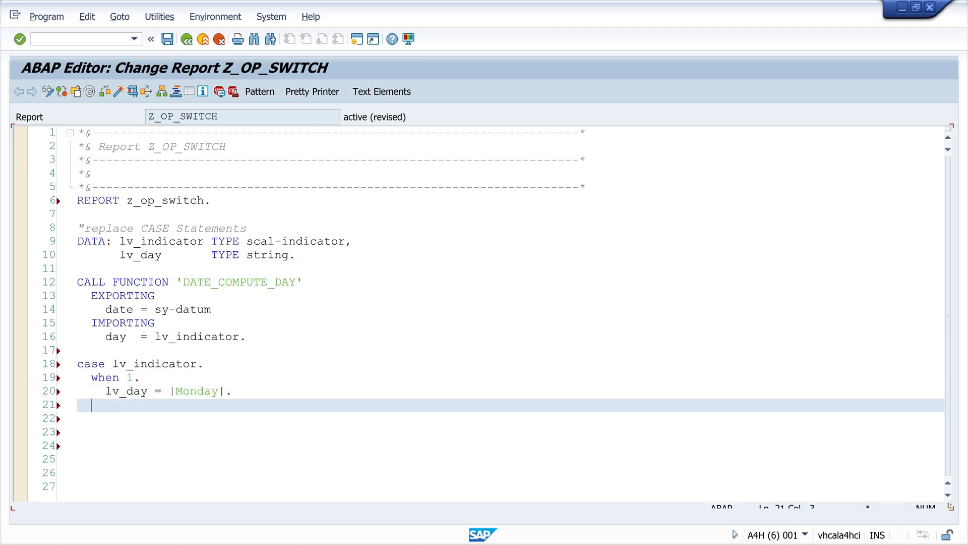
Add WHEN 2 and WHEN 3 branches assigning |Tuesday| and |Wednesday| to lv_day.
{"action": "type", "text": "when 2."}
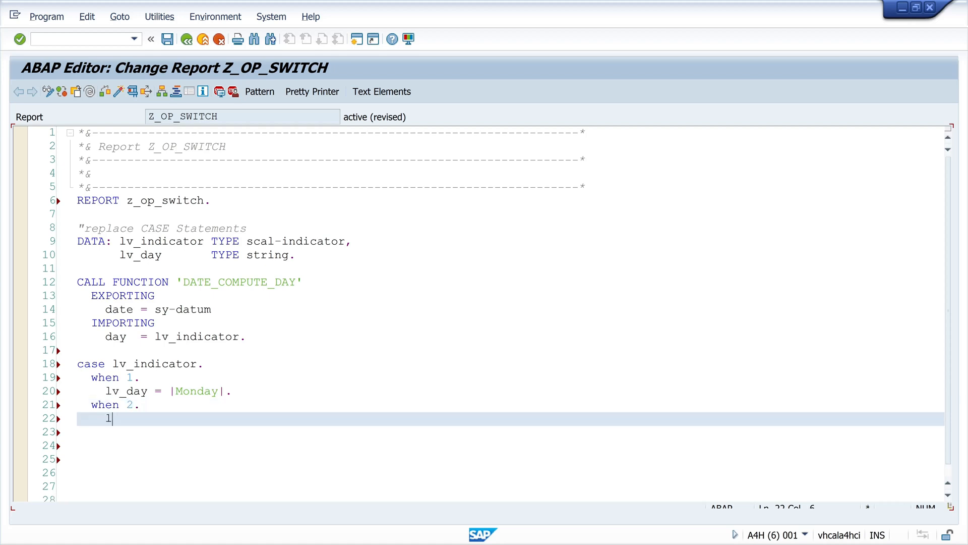
{"action": "type", "text": "v_day = ||"}
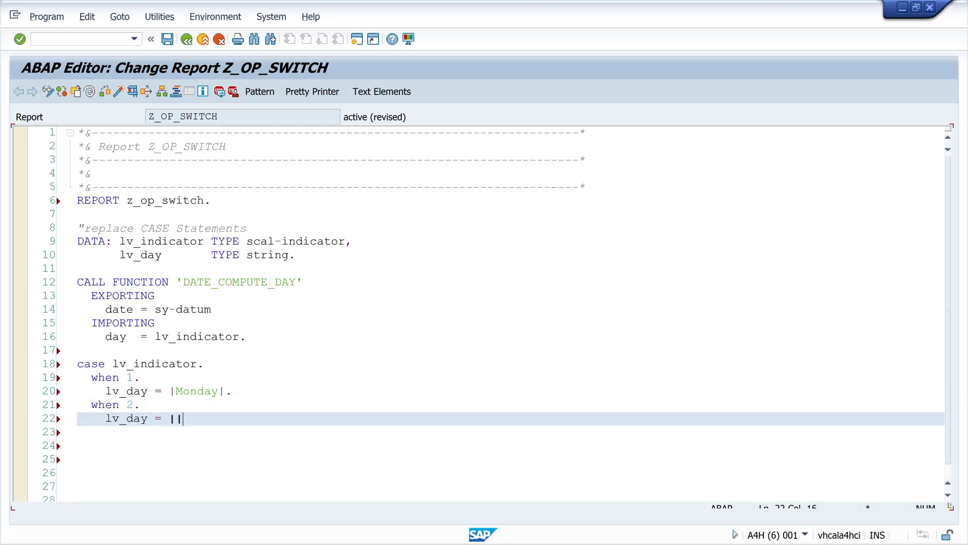
{"action": "type", "text": "T"}
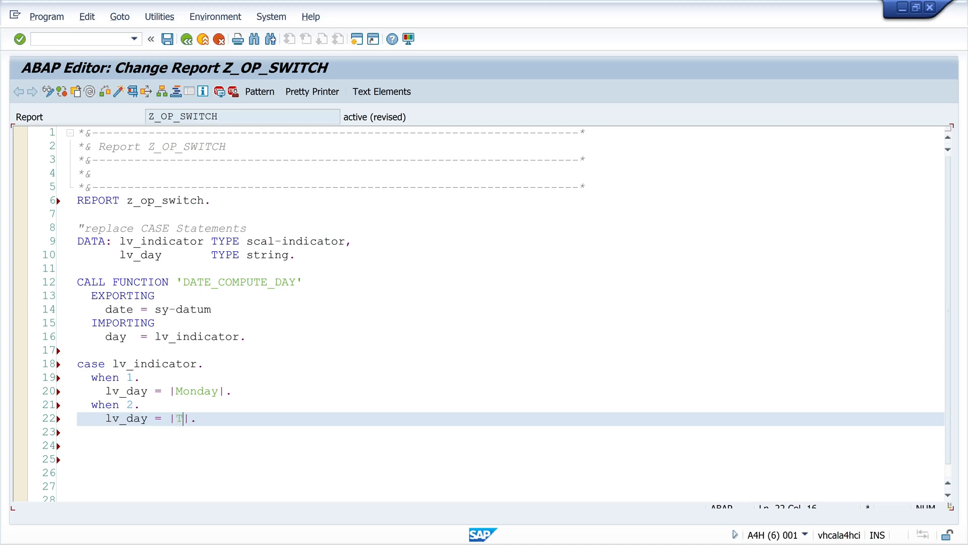
{"action": "type", "text": "uesday"}
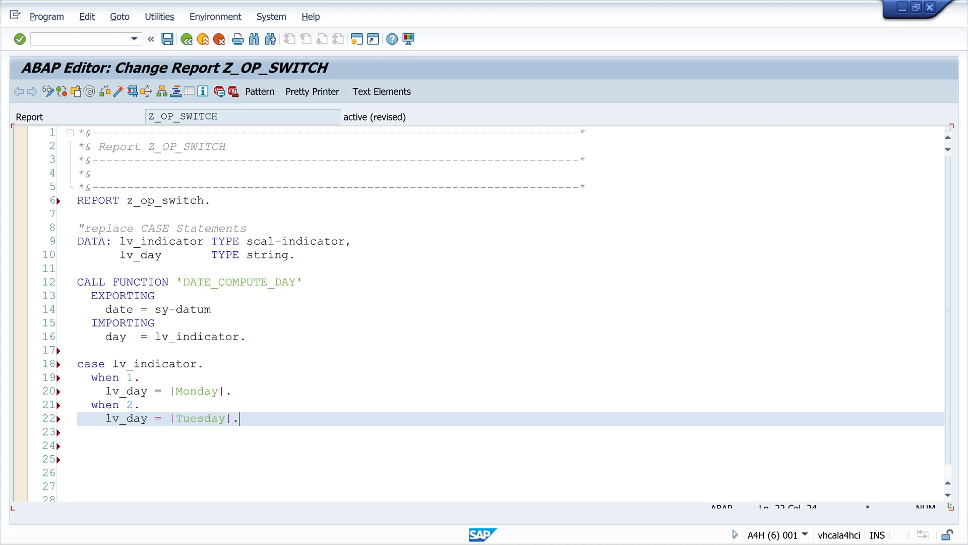
{"action": "type", "text": "when 3."}
{"action": "left_click", "coordinate": [510, 445]}
{"action": "type", "text": "lv_day = ||."}
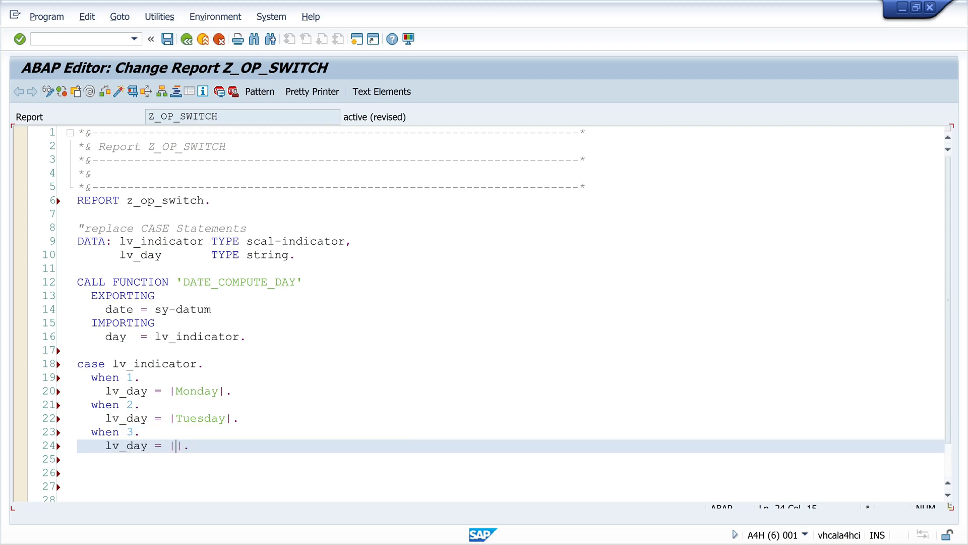
{"action": "type", "text": "We"}
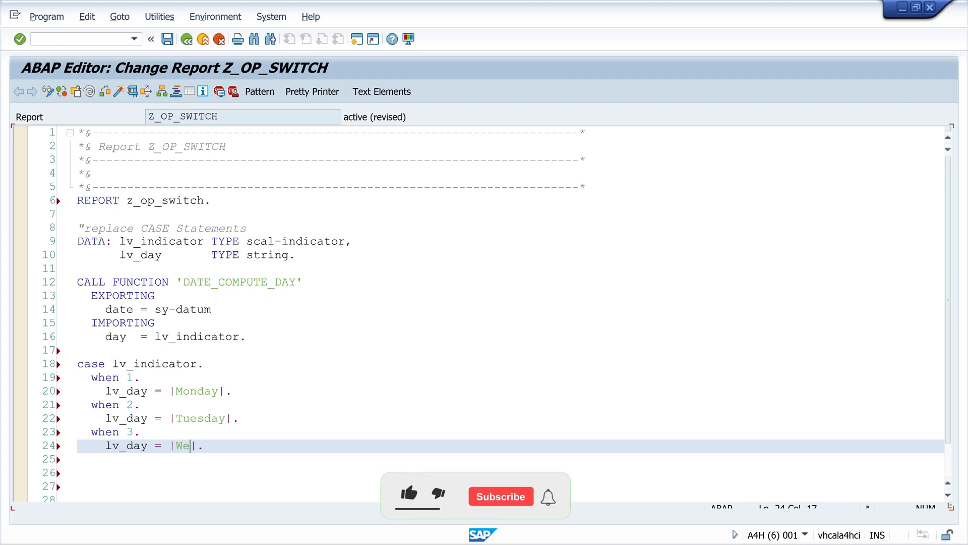
{"action": "type", "text": "dnesday"}
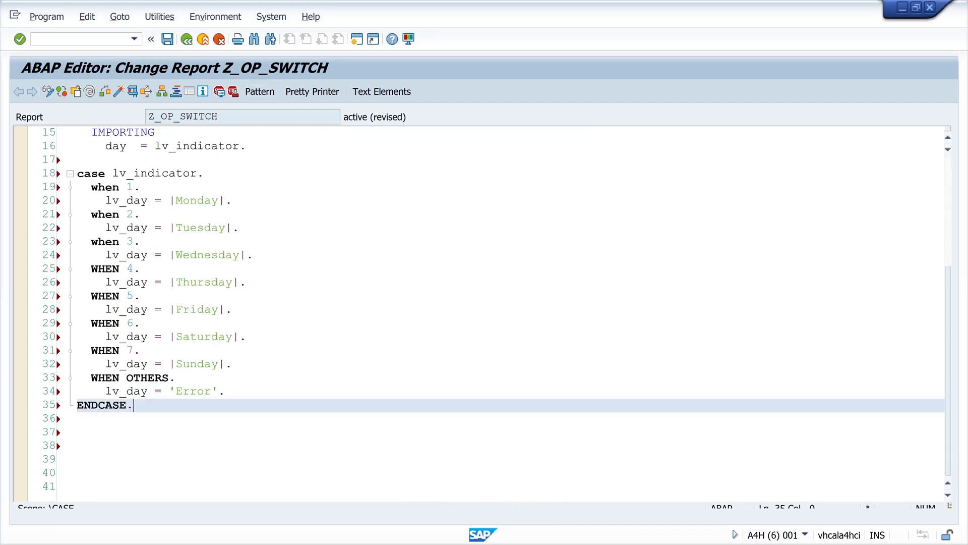
Add WRITE |Day: { lv_day } |. and activate the report.
{"action": "type", "text": "write ||"}
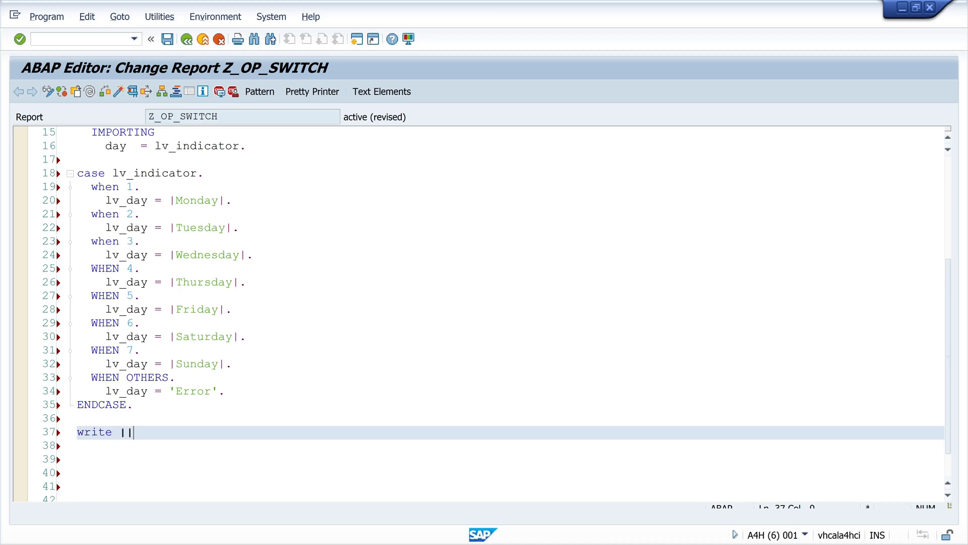
{"action": "type", "text": "Day: {"}
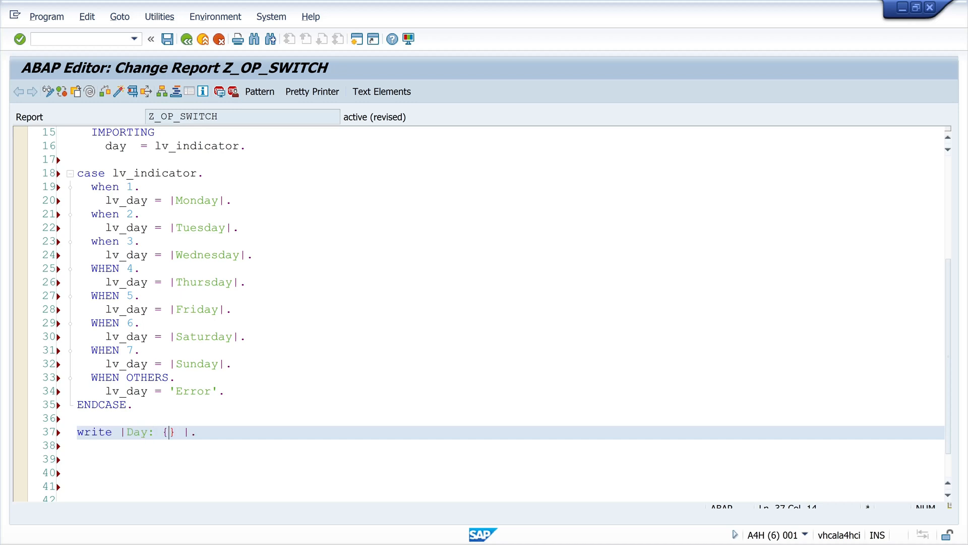
{"action": "type", "text": "lv_day"}
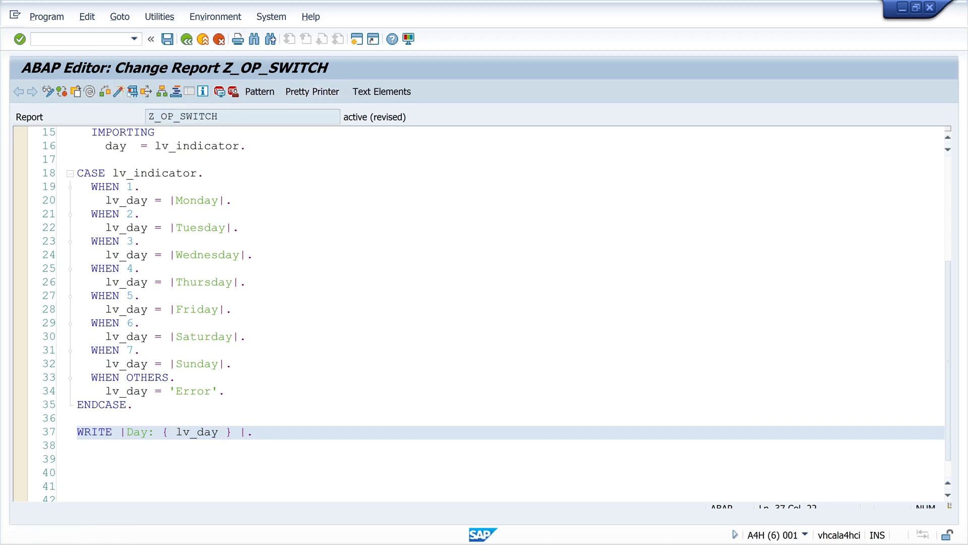
{"action": "key", "text": "F8"}
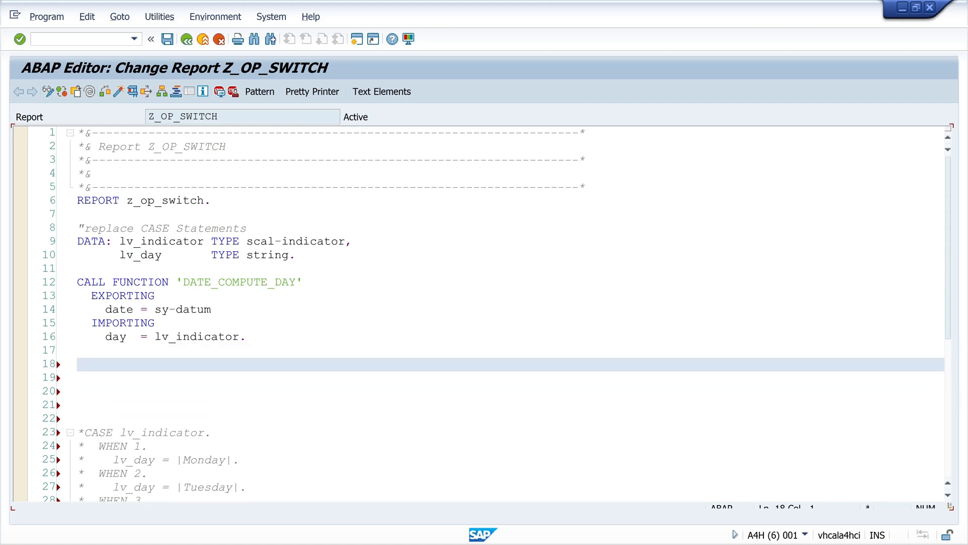
Begin the assignment lv_day = SWITCH #( lv_indicator.
{"action": "type", "text": "lv_"}
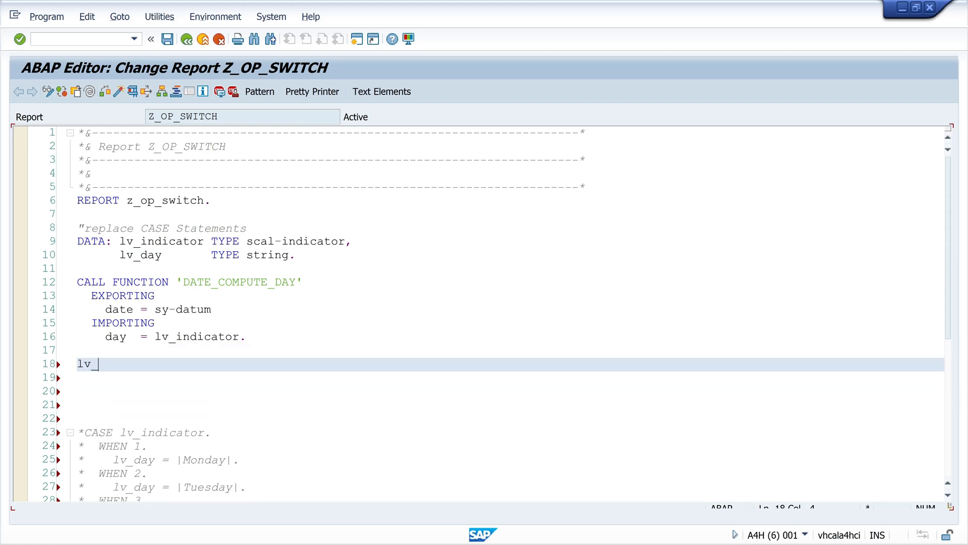
{"action": "type", "text": "day ="}
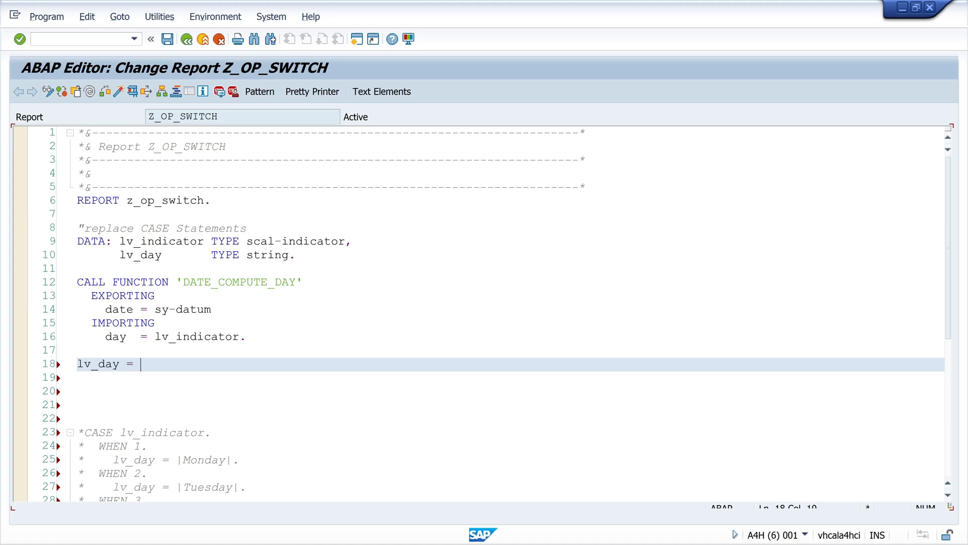
{"action": "type", "text": "switch"}
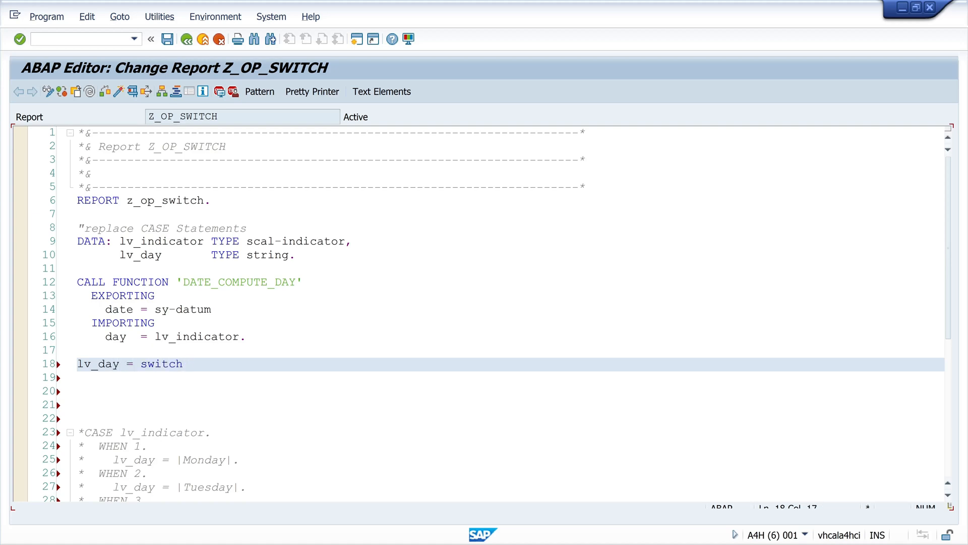
{"action": "type", "text": "#( lv_"}
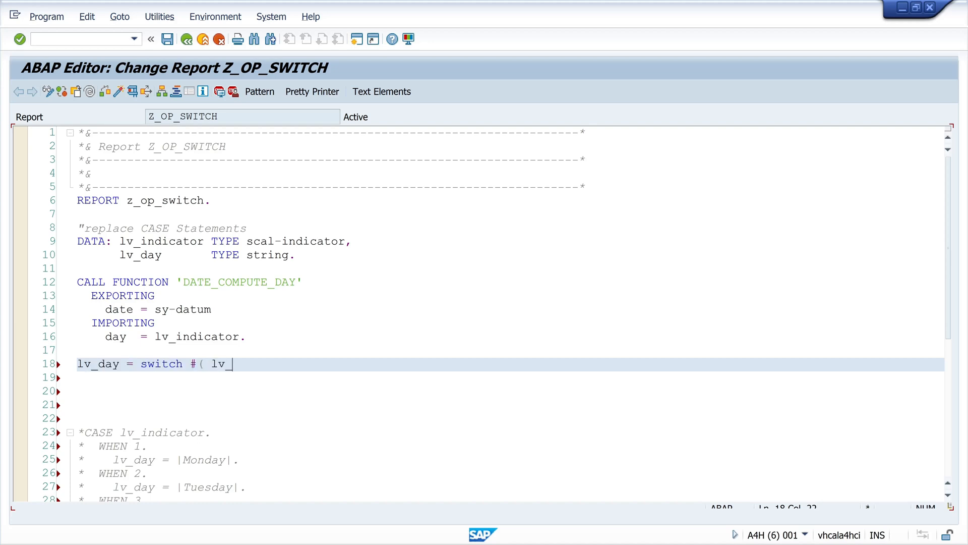
{"action": "type", "text": "indicator"}
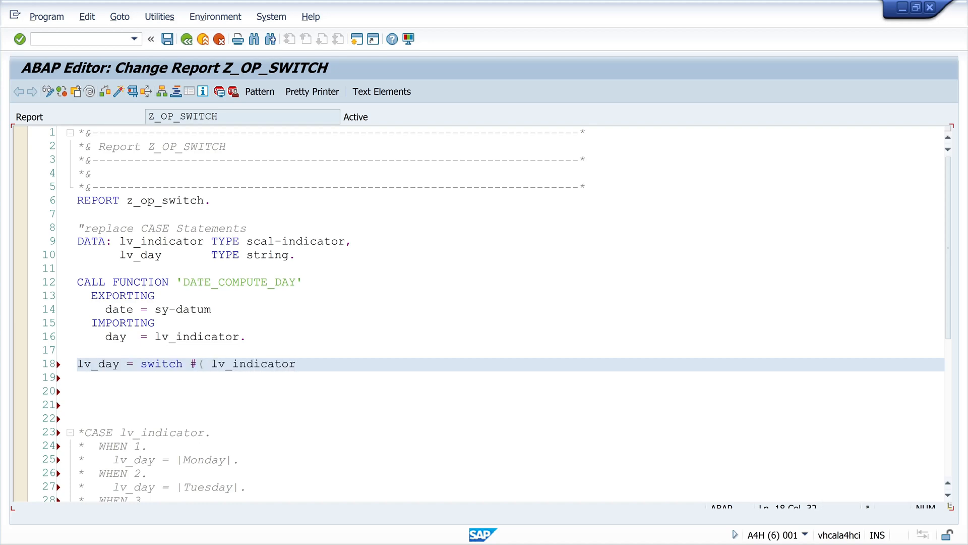
Add WHEN 1 THEN |Monday|, WHEN 2 THEN |Tuesday| and WHEN 3 THEN |Wednesday| branches.
{"action": "type", "text": "when 1"}
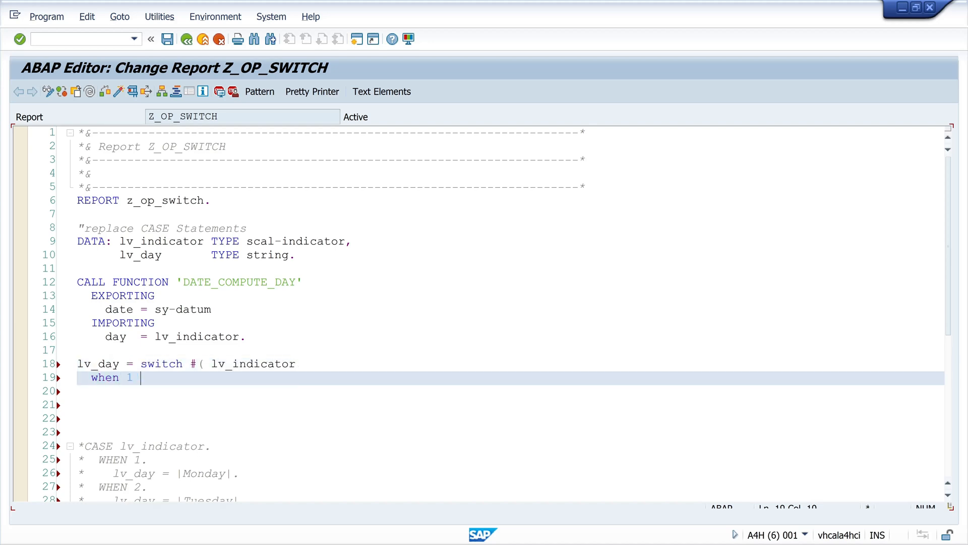
{"action": "type", "text": "then |M|"}
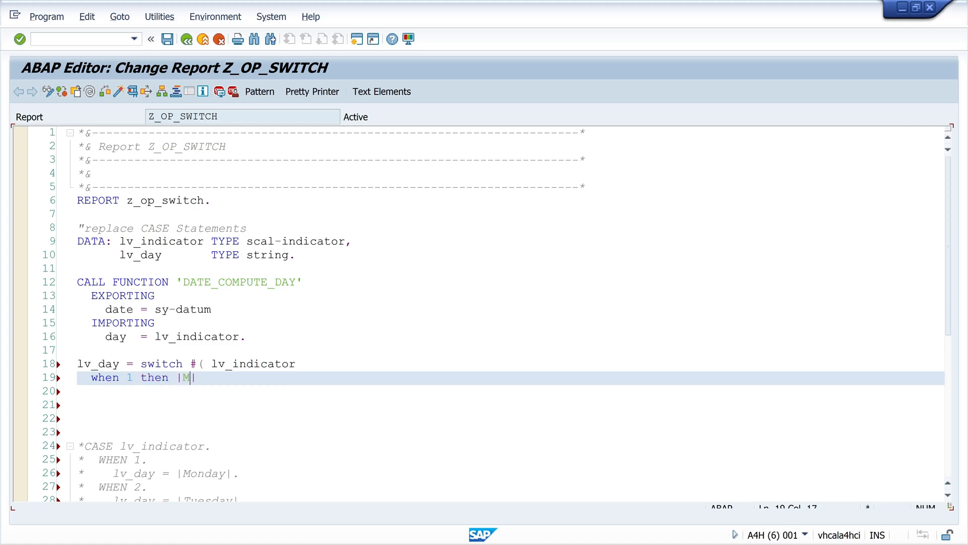
{"action": "type", "text": "onday"}
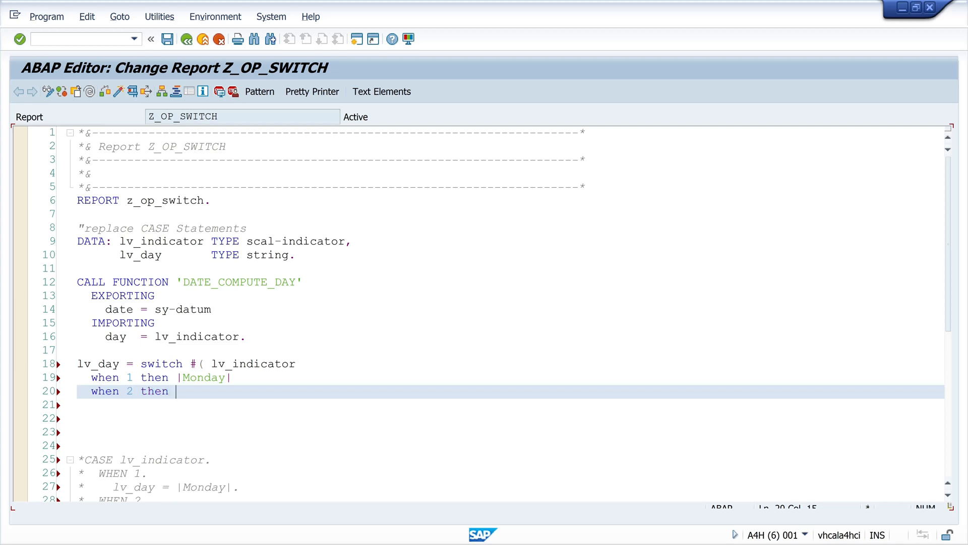
{"action": "type", "text": "Tuesday|"}
{"action": "left_click", "coordinate": [509, 405]}
{"action": "type", "text": "when"}
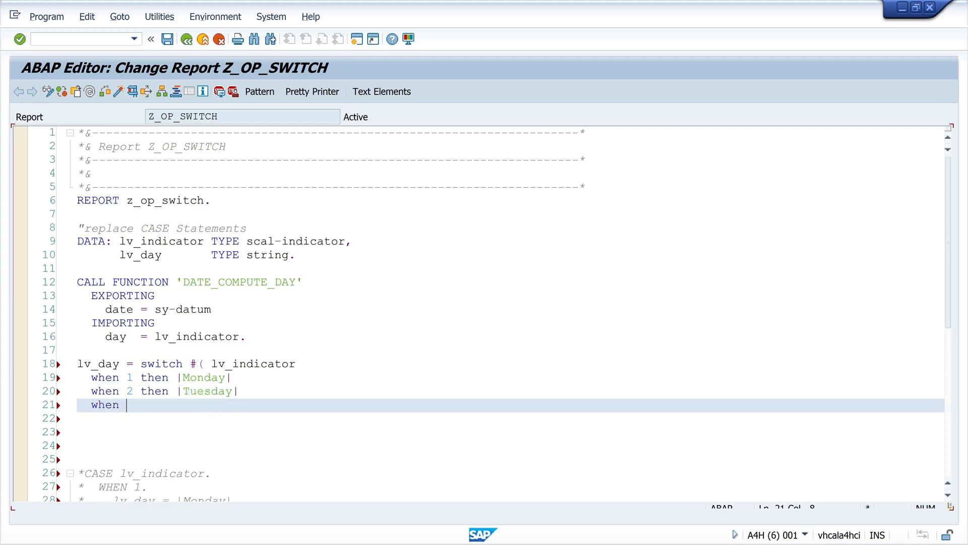
{"action": "type", "text": "3 then"}
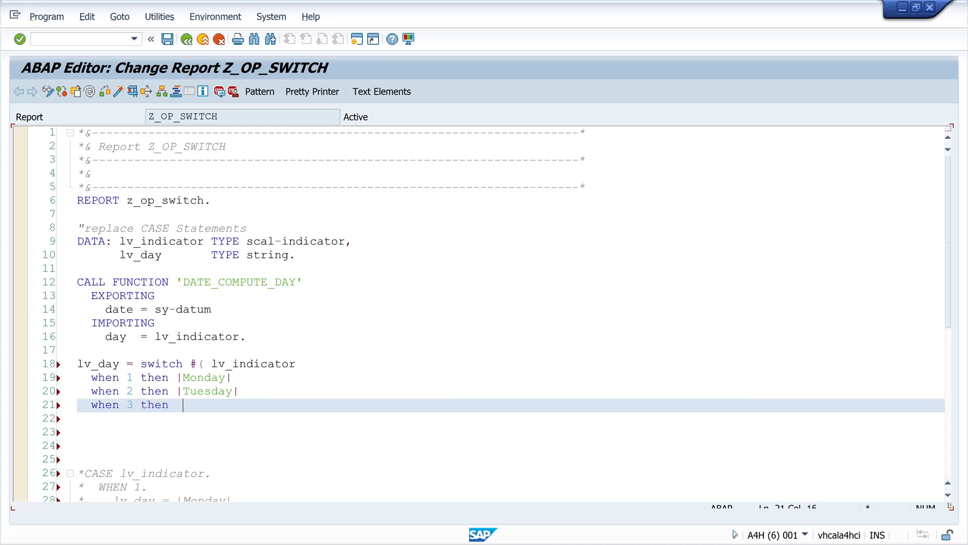
{"action": "type", "text": "|"}
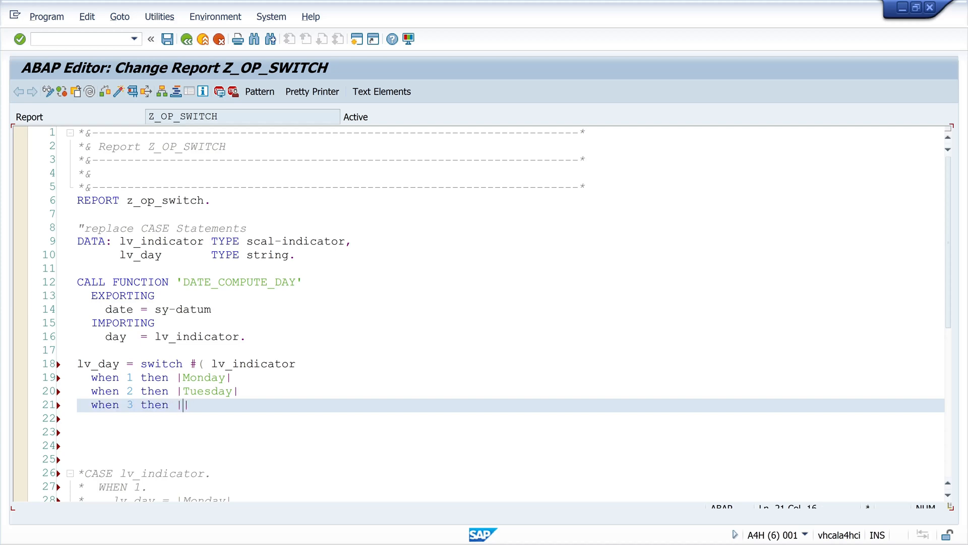
{"action": "type", "text": "Wednesday"}
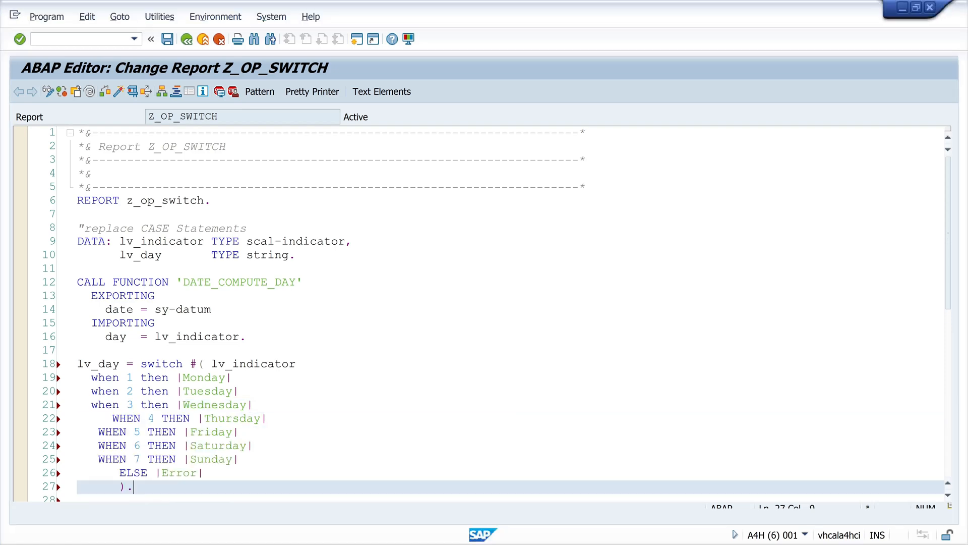
Reformat the SWITCH with Pretty Printer, activate, and select the code lines below.
{"action": "left_click", "coordinate": [312, 92]}
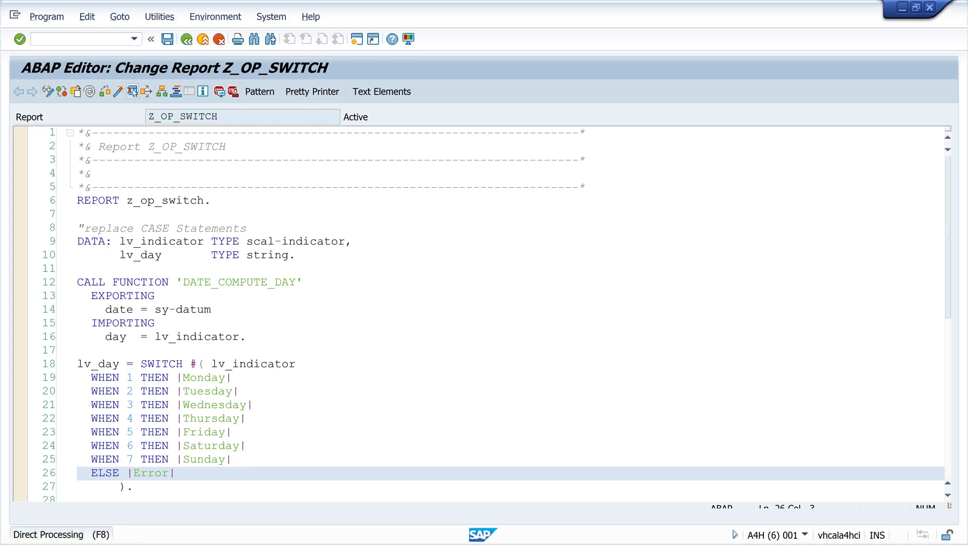
{"action": "key", "text": "F8"}
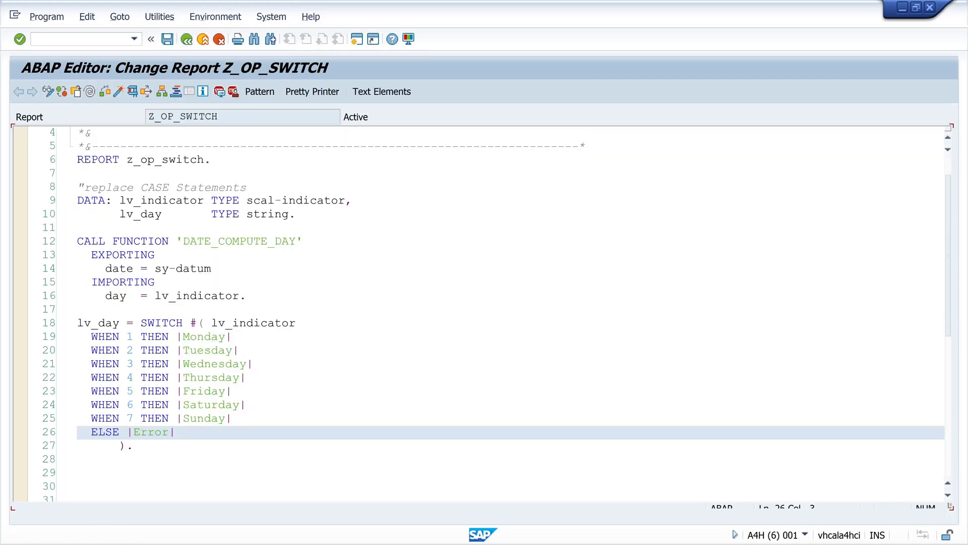
{"action": "left_click_drag", "start_coordinate": [78, 200], "coordinate": [130, 445]}
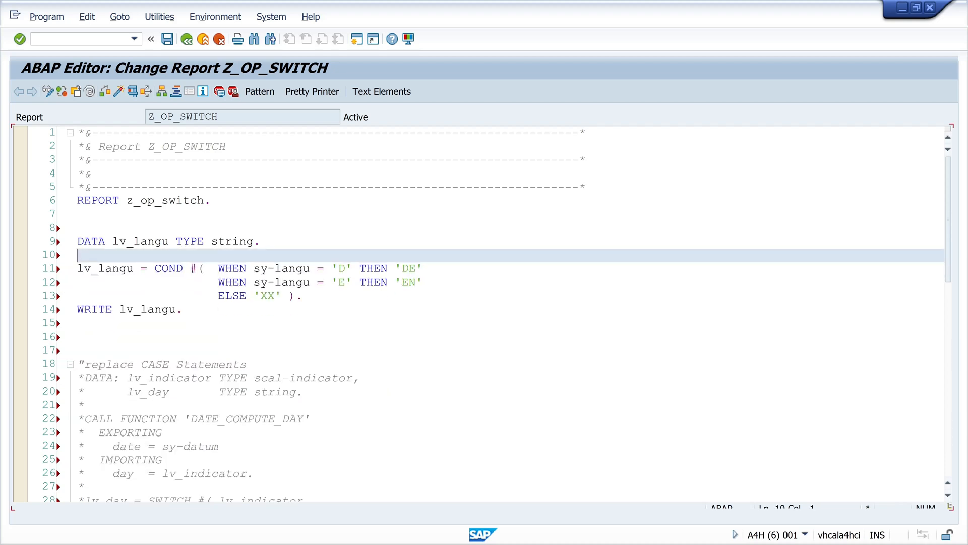
Replace COND with switch in the pasted copy of the lv_langu assignment.
{"action": "double_click", "coordinate": [167, 268]}
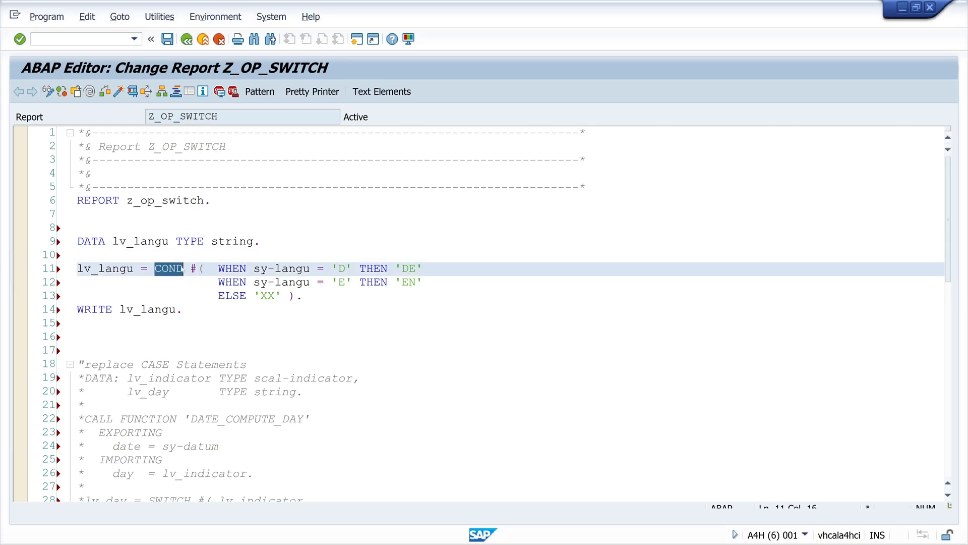
{"action": "type", "text": "switch"}
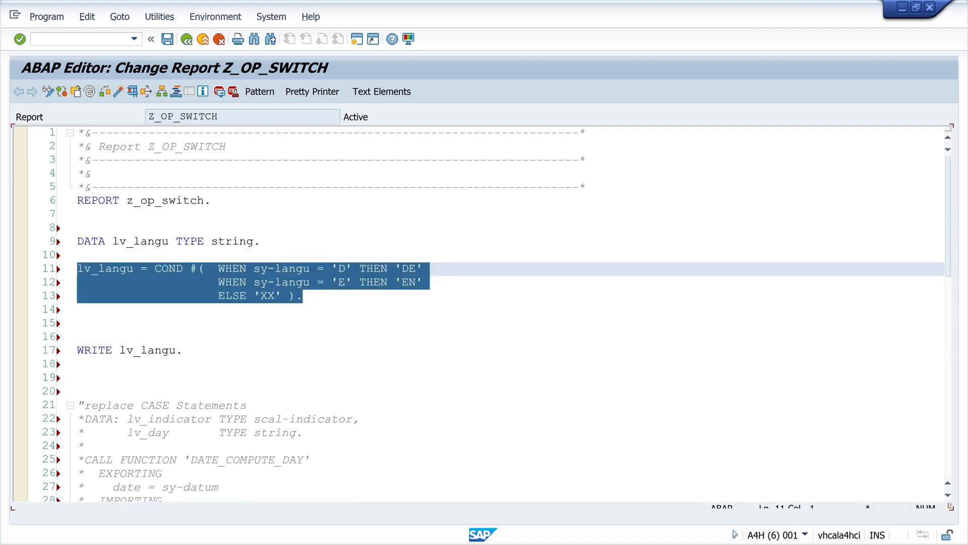
{"action": "type", "text": "s"}
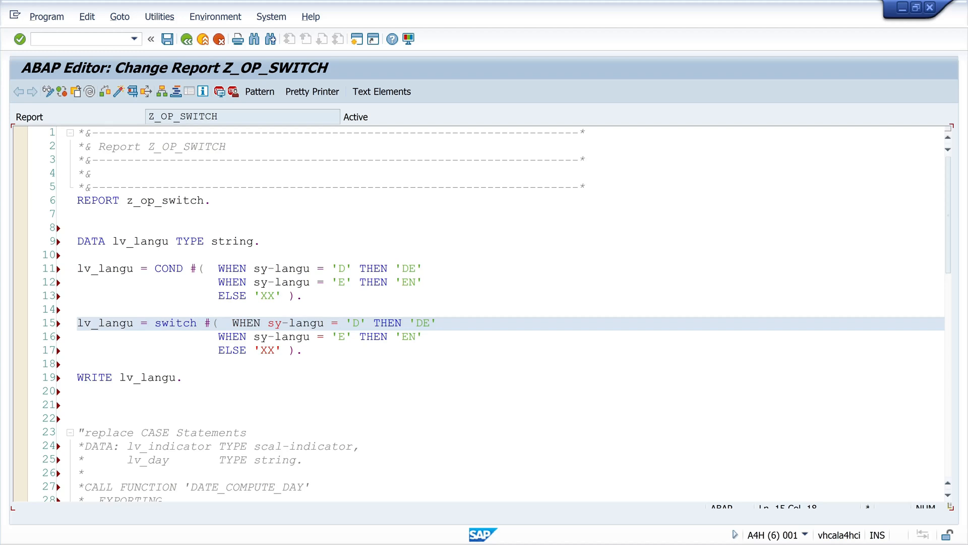
Turn the sy-langu comparisons into WHEN branches of SWITCH #( sy-langu ) and reformat.
{"action": "double_click", "coordinate": [245, 323]}
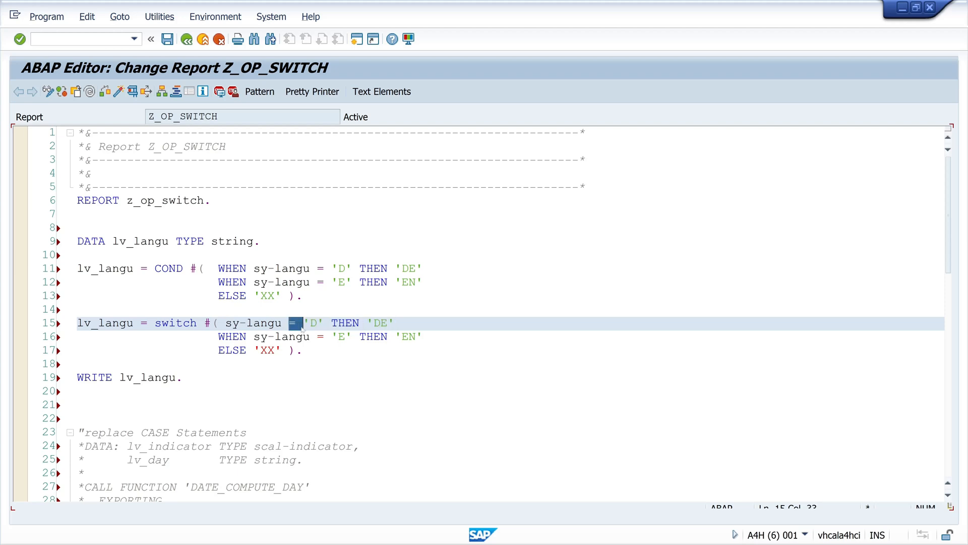
{"action": "key", "text": "Enter"}
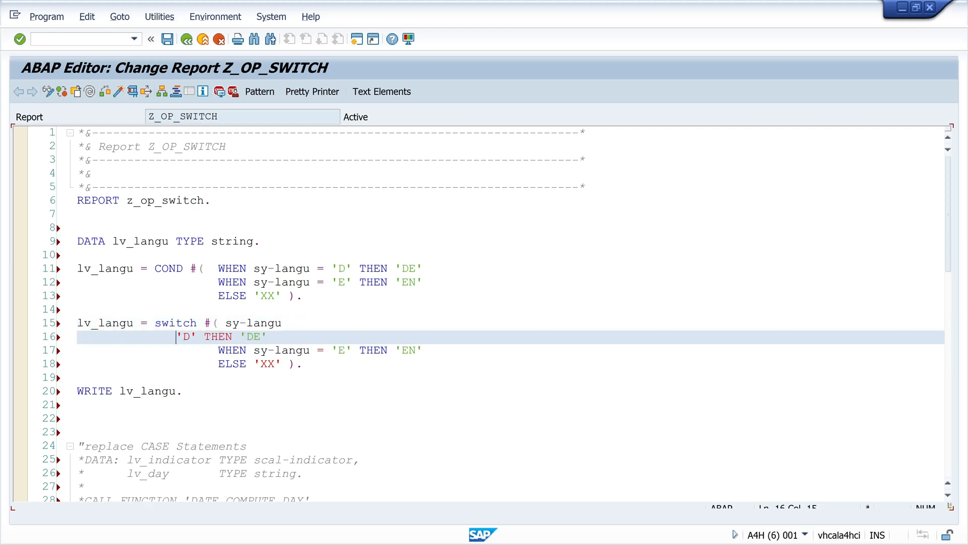
{"action": "type", "text": "when"}
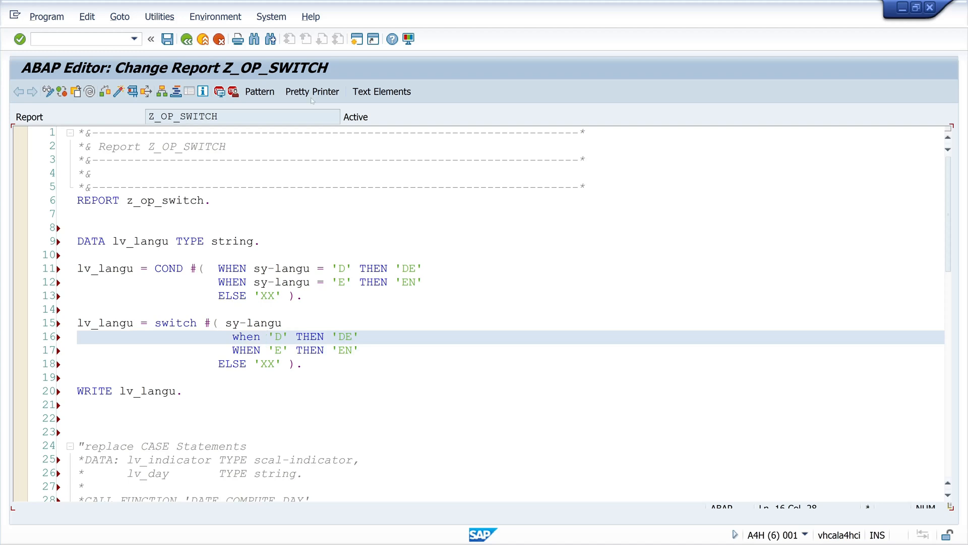
{"action": "left_click", "coordinate": [311, 92]}
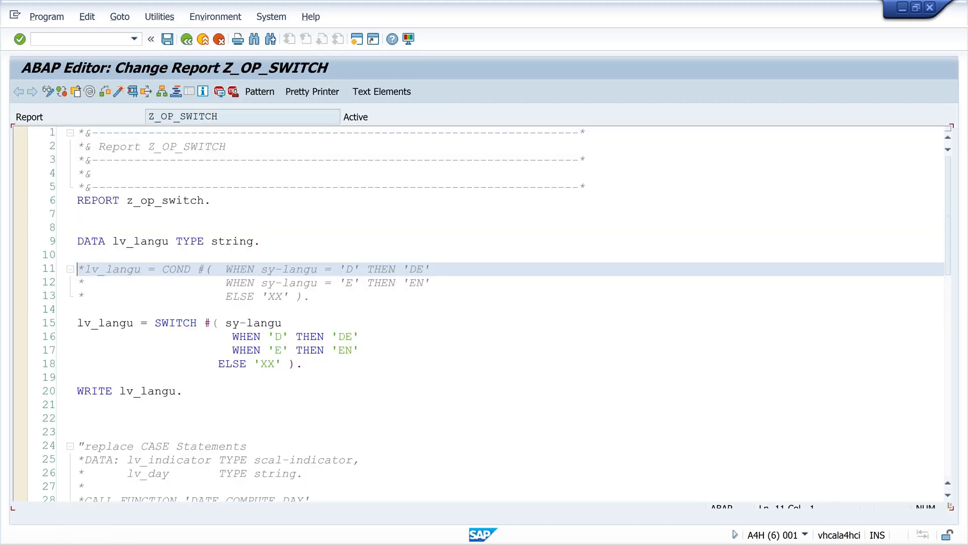
{"action": "left_click", "coordinate": [182, 323]}
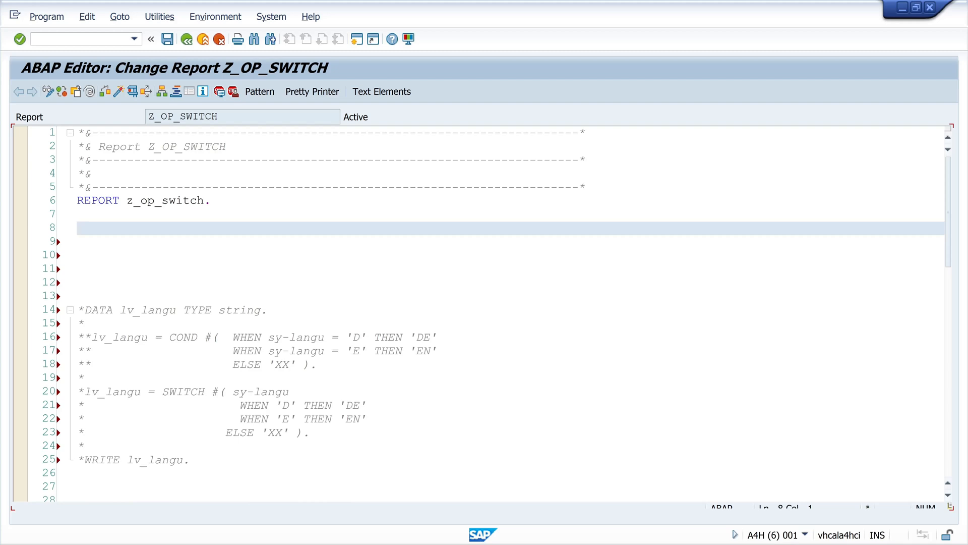
Declare lv_flag TYPE boolean VALUE abap_true.
{"action": "type", "text": "data lv_flag"}
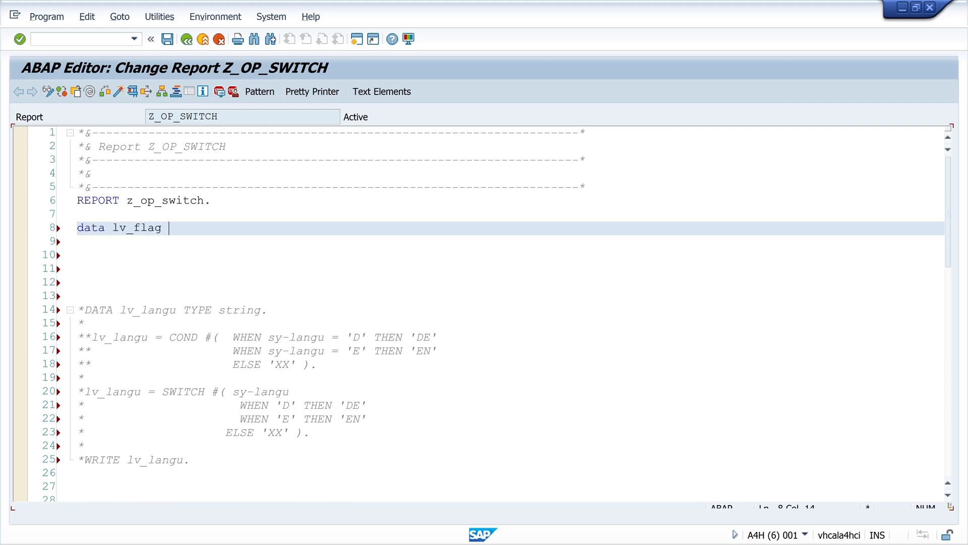
{"action": "type", "text": "type boolean"}
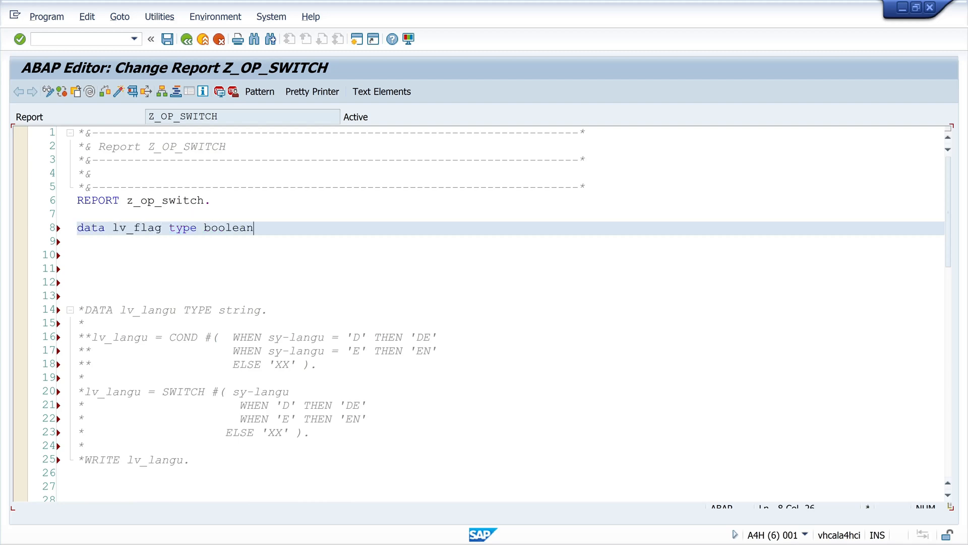
{"action": "type", "text": "VALUE abap_t"}
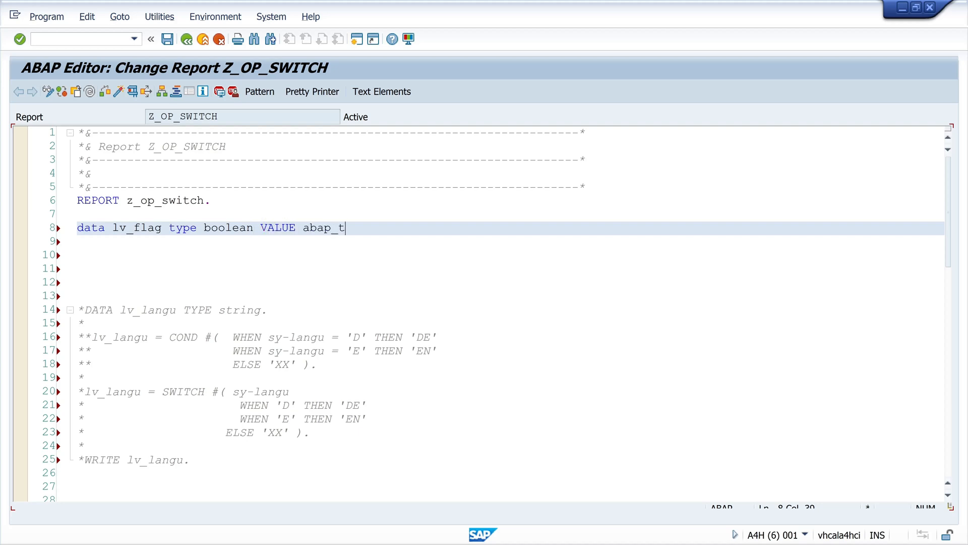
{"action": "type", "text": "rue."}
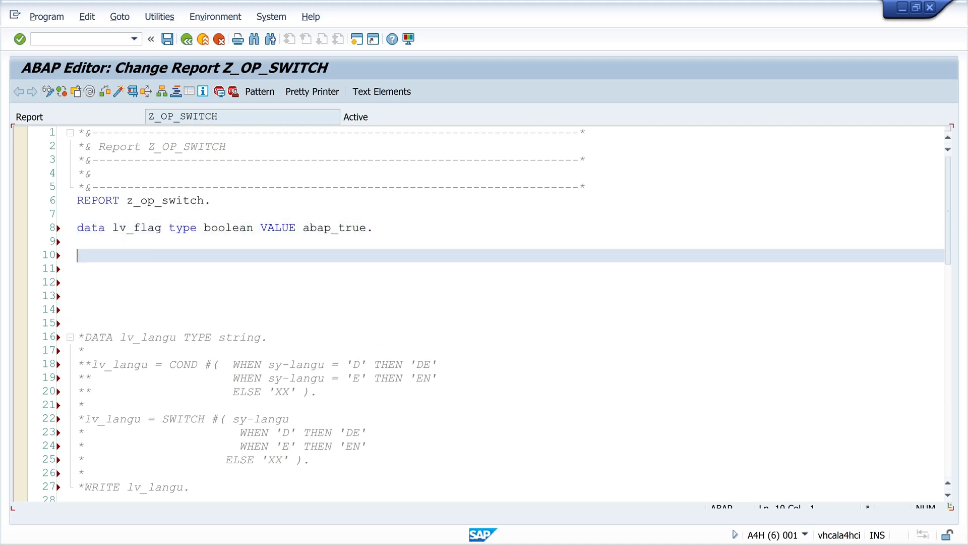
Set DATA(lv_text) = SWITCH string( lv_flag ) giving |true| else |false|, then WRITE lv_text.
{"action": "type", "text": "Data(lv_te)"}
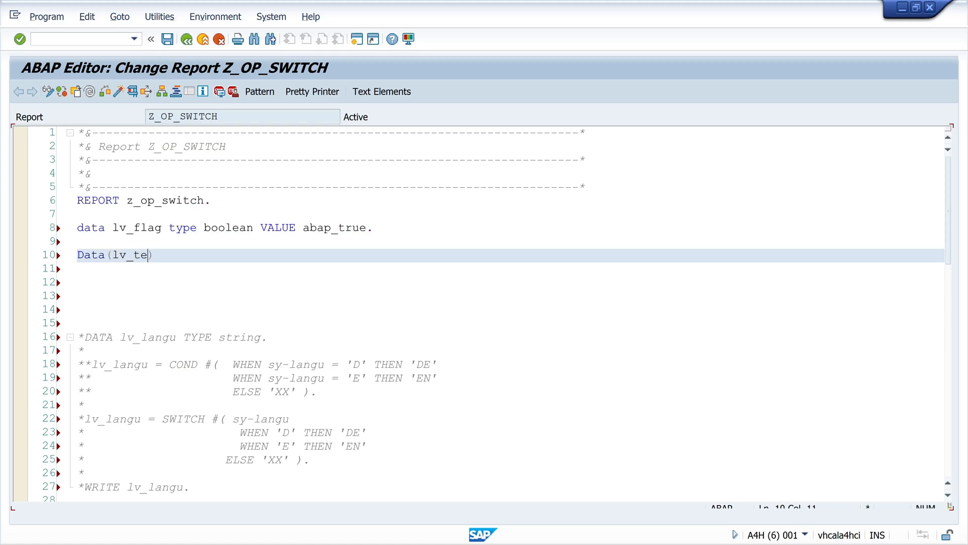
{"action": "type", "text": "xt) = switch"}
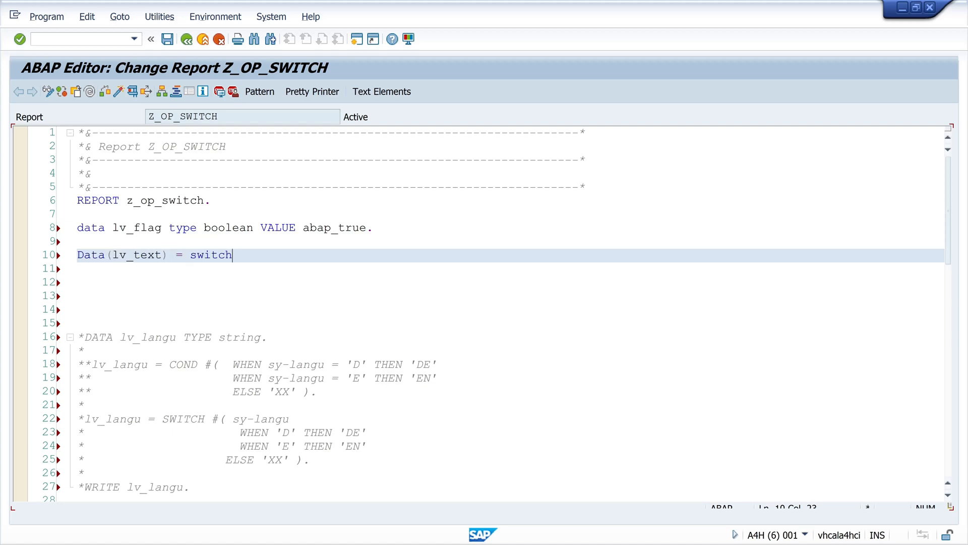
{"action": "type", "text": "string("}
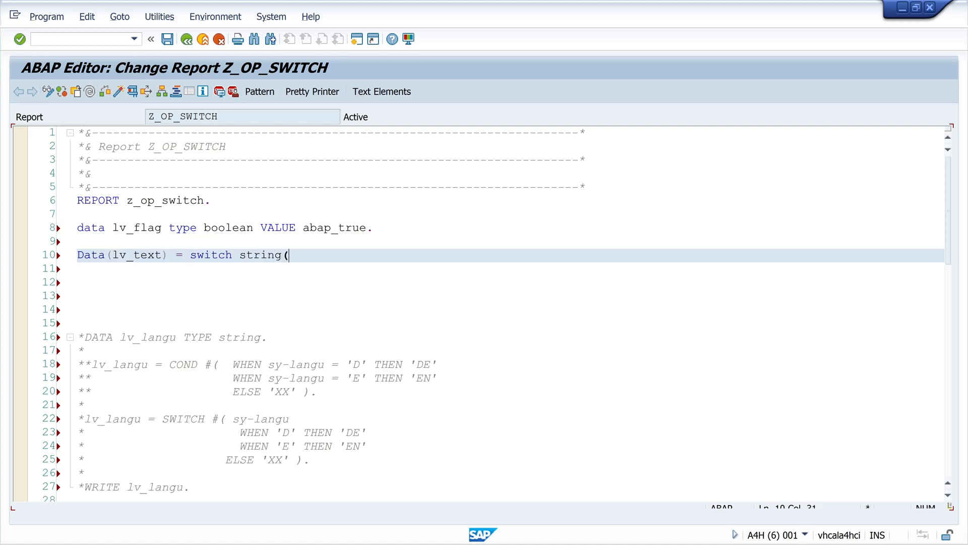
{"action": "double_click", "coordinate": [260, 254]}
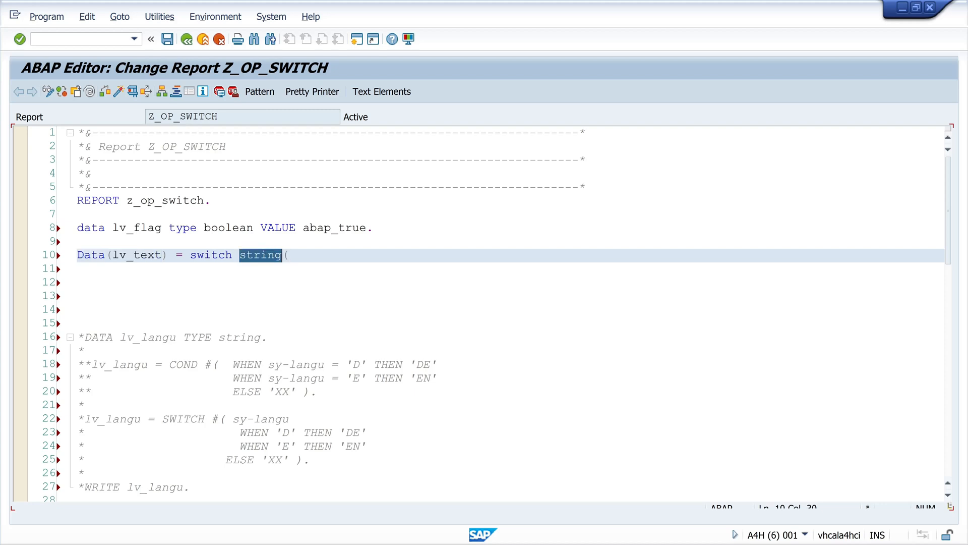
{"action": "type", "text": "lv_f"}
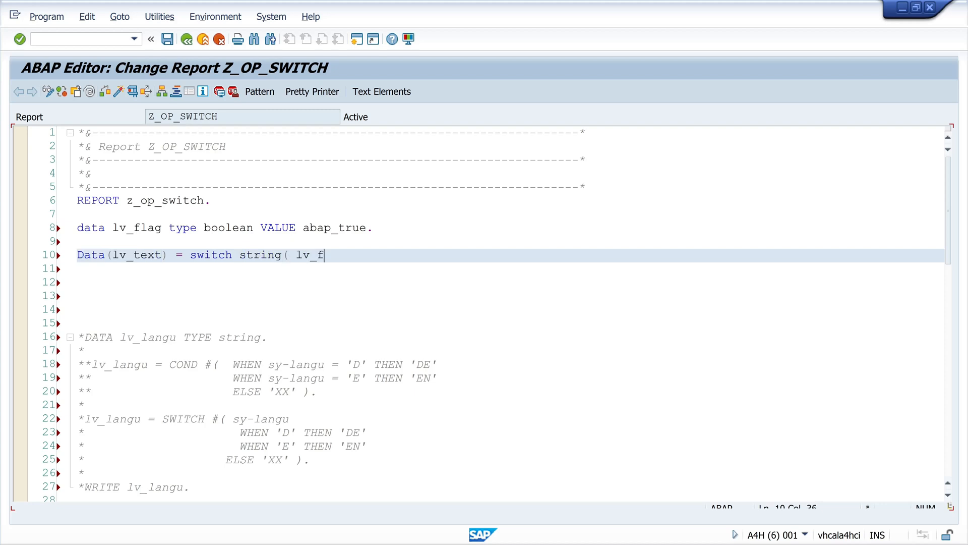
{"action": "type", "text": "lag when"}
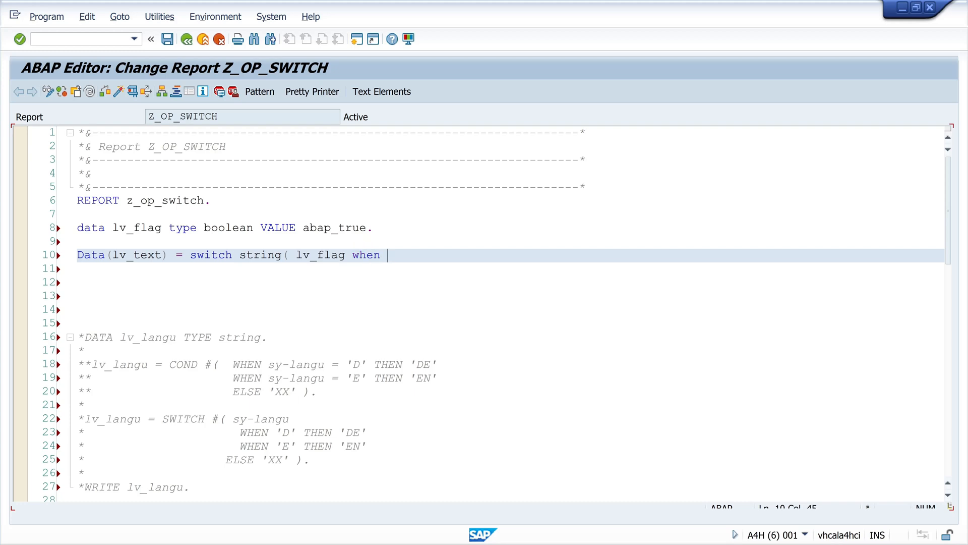
{"action": "type", "text": "abap_true then |true|"}
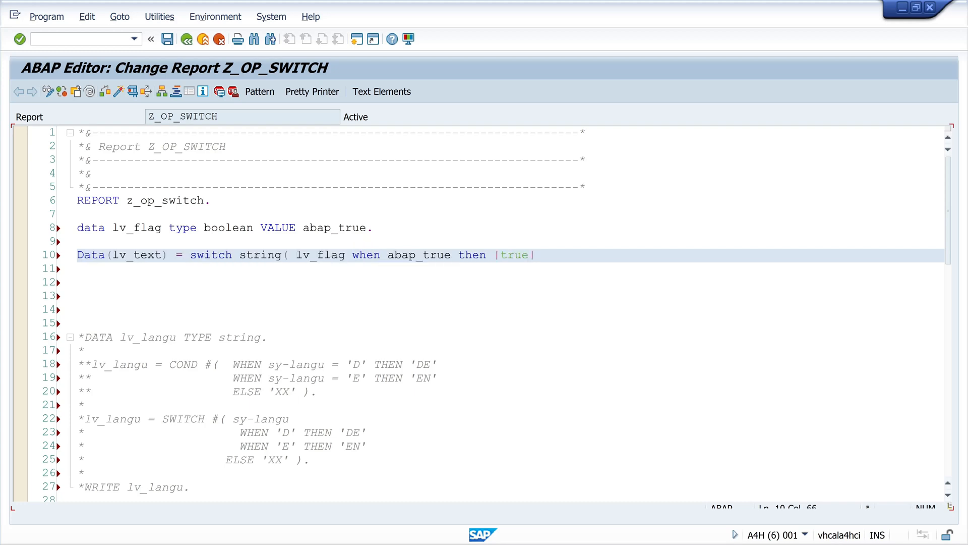
{"action": "type", "text": "else |false| )."}
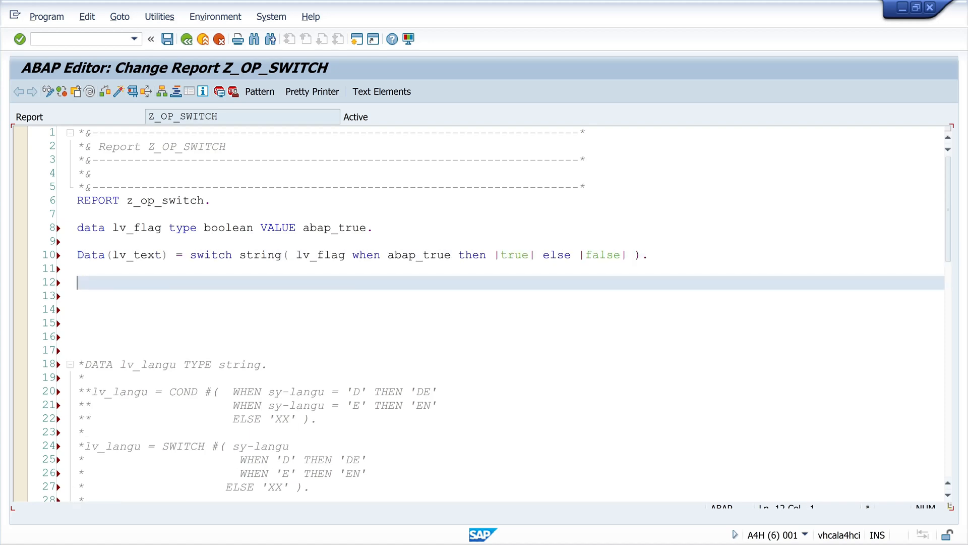
{"action": "type", "text": "write lv_t"}
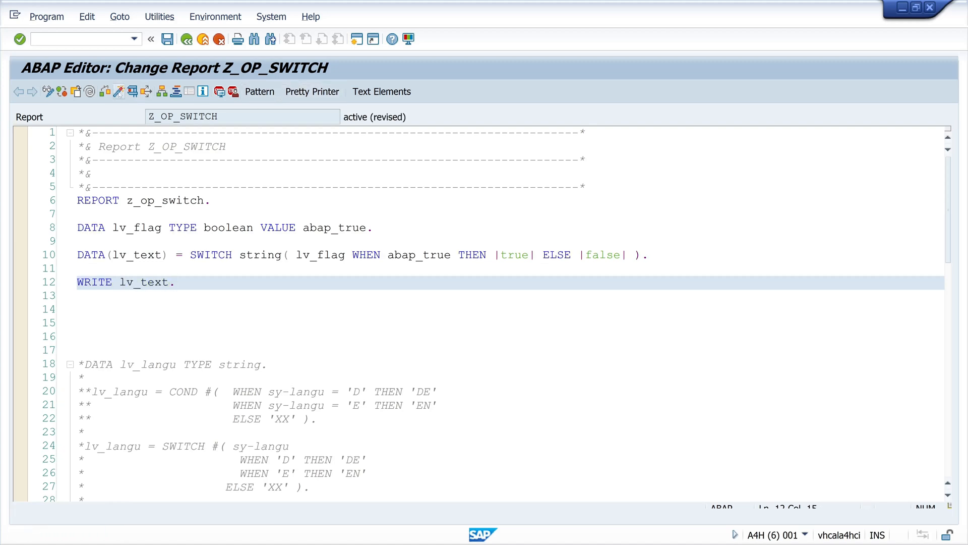
Activate Z_OP_SWITCH and execute it to show 'false EN Day: Wednesday'.
{"action": "left_click", "coordinate": [187, 40]}
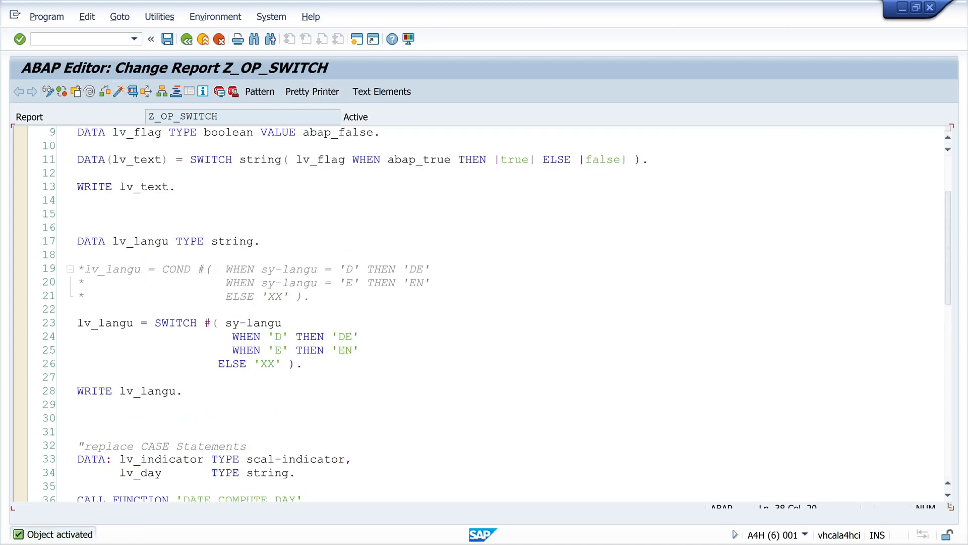
{"action": "key", "text": "F8"}
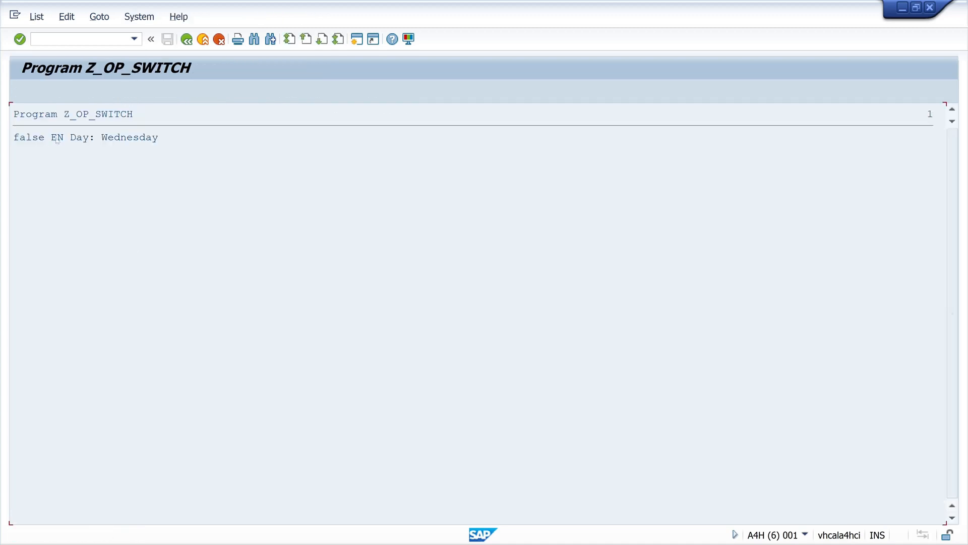